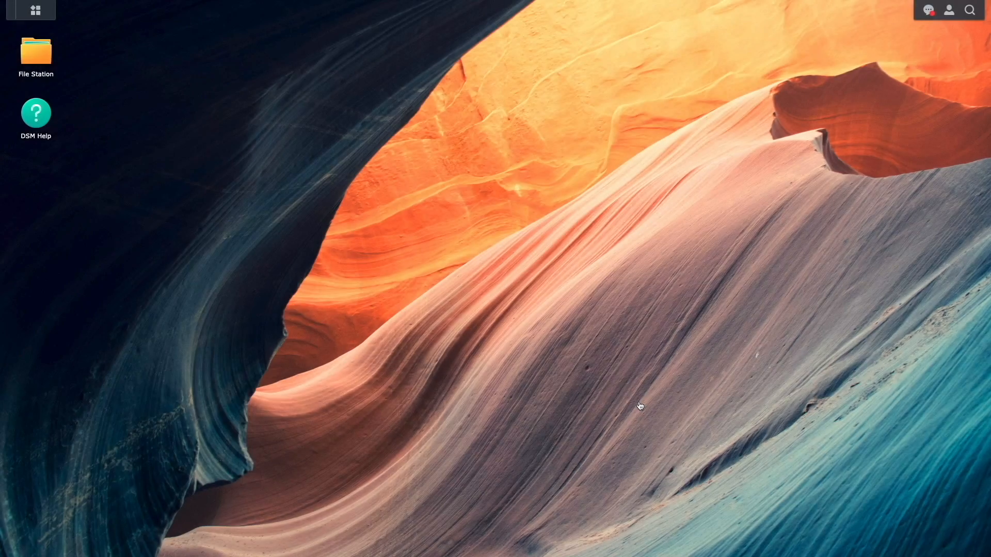
{"action": "mouse_move", "coordinate": [44, 70]}
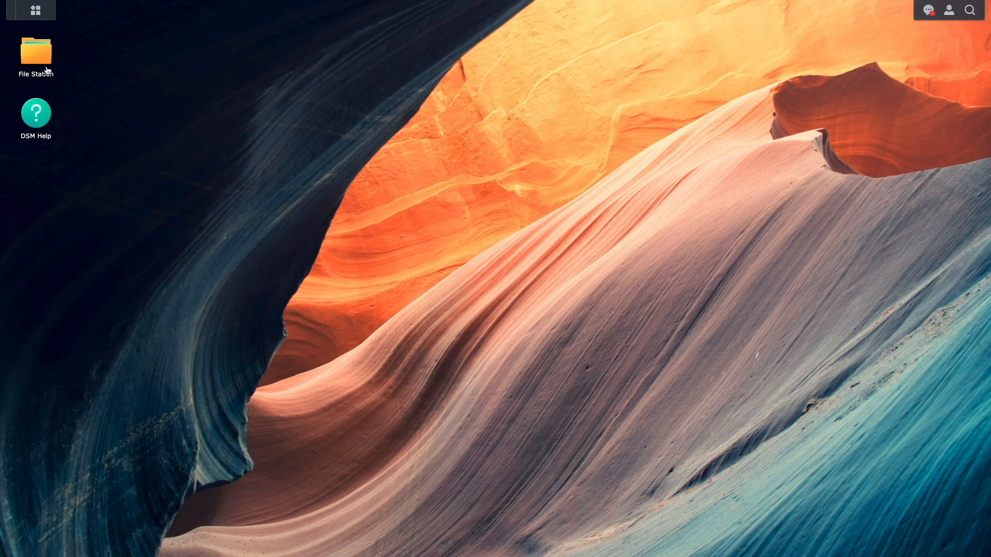
- Email the 120x120 black circle logo PNG from shared-files, then close File Station
{"action": "double_click", "coordinate": [36, 51]}
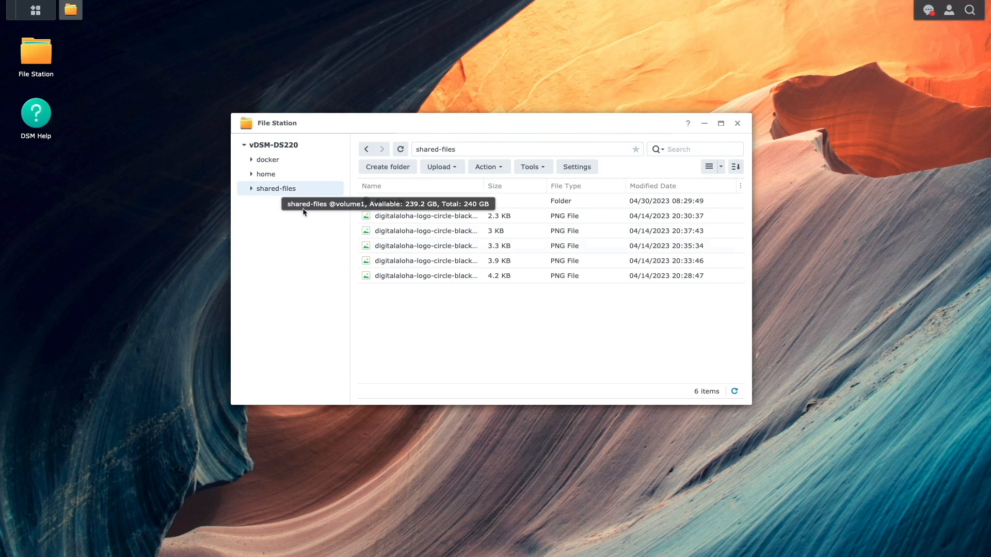
{"action": "right_click", "coordinate": [426, 276]}
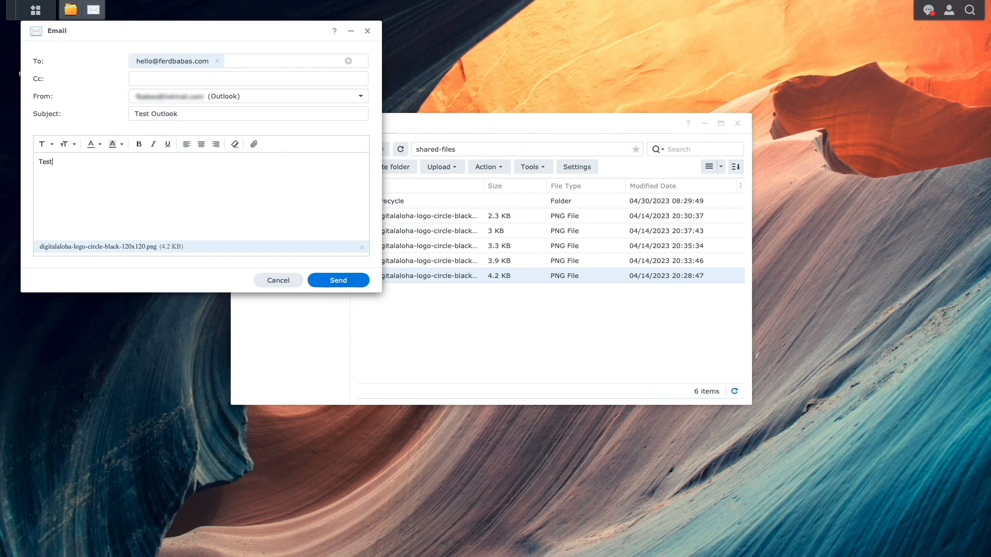
{"action": "left_click", "coordinate": [338, 280]}
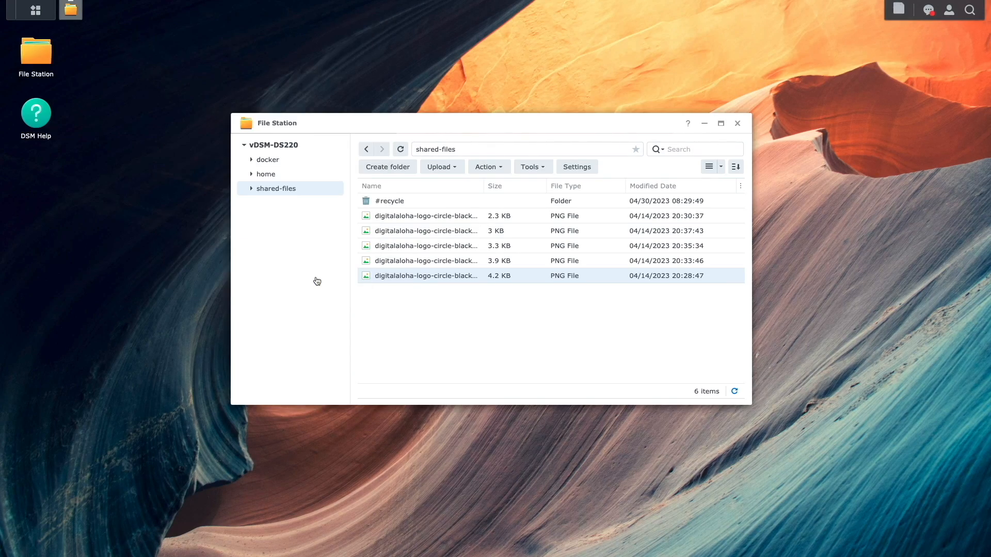
{"action": "left_click", "coordinate": [737, 123]}
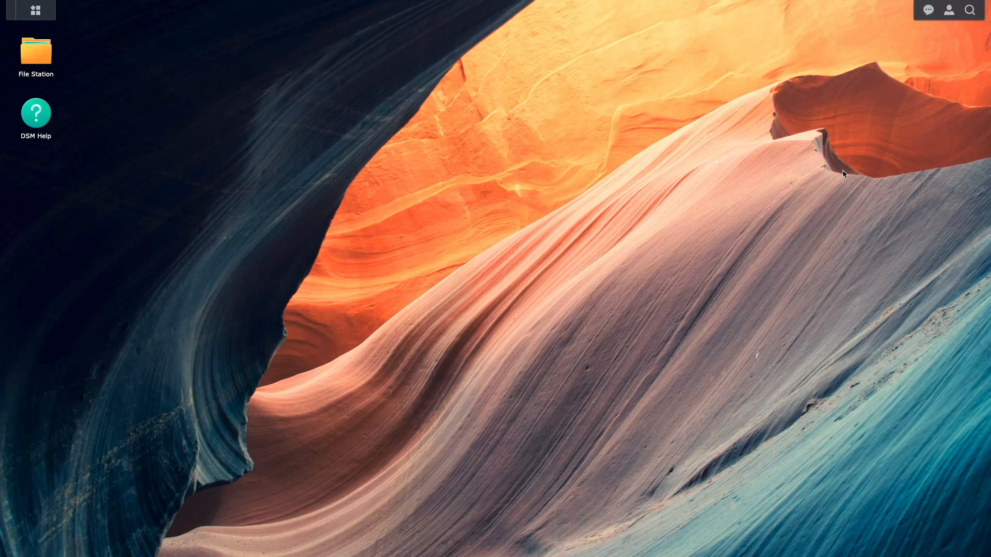
{"action": "mouse_move", "coordinate": [927, 53]}
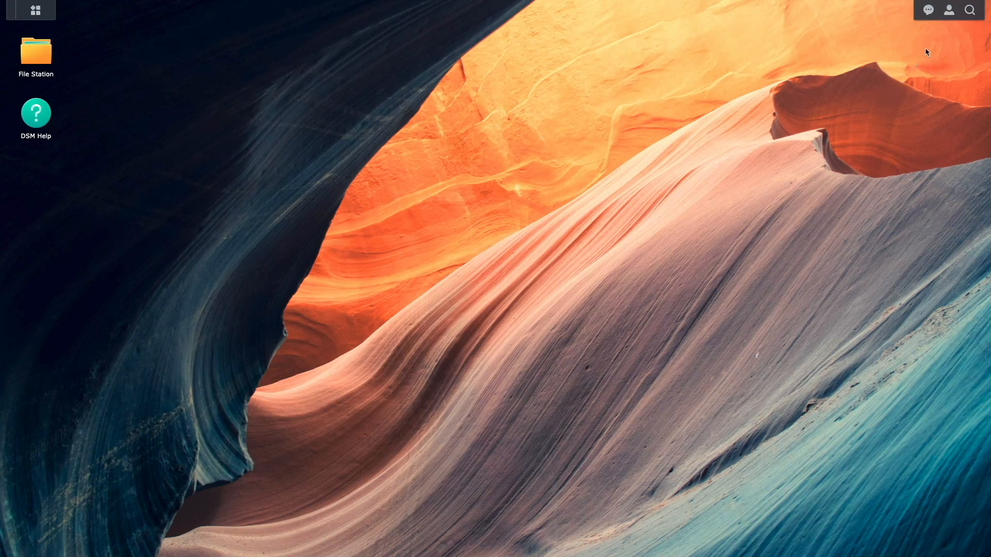
- Show the Email Delivery tab of Personal settings, which has no accounts yet
{"action": "left_click", "coordinate": [948, 9]}
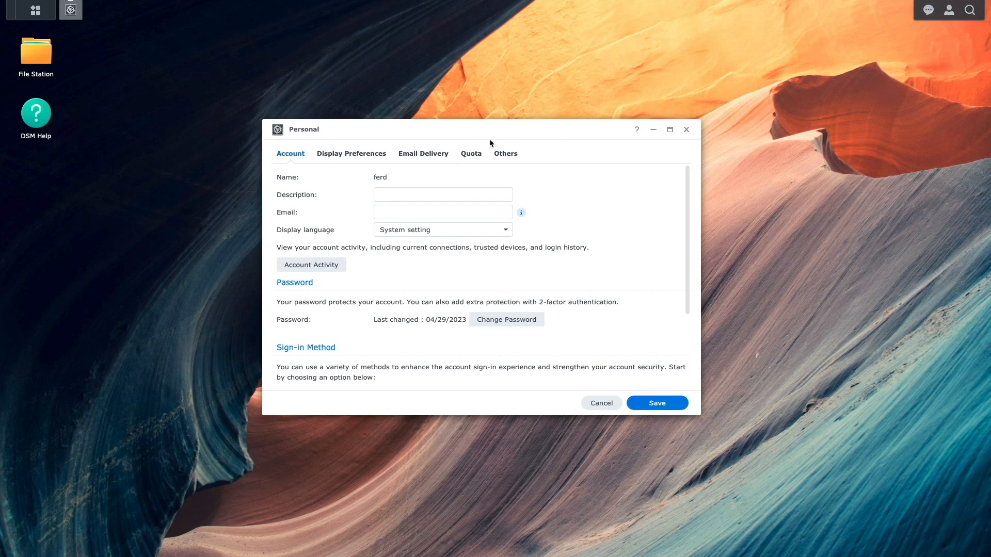
{"action": "left_click", "coordinate": [423, 152]}
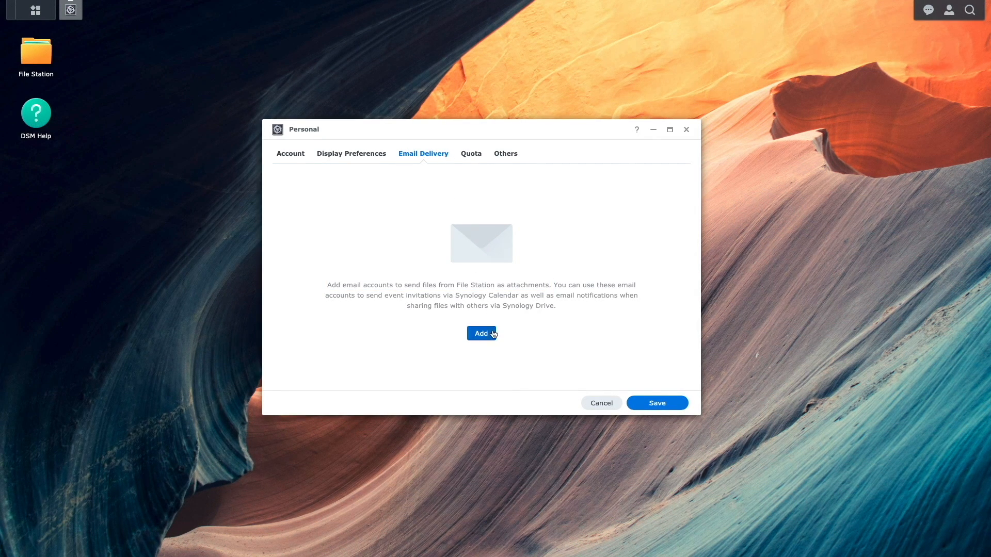
- Add a Google provider account, skip the sender name, and launch Gmail authentication
{"action": "left_click", "coordinate": [481, 333]}
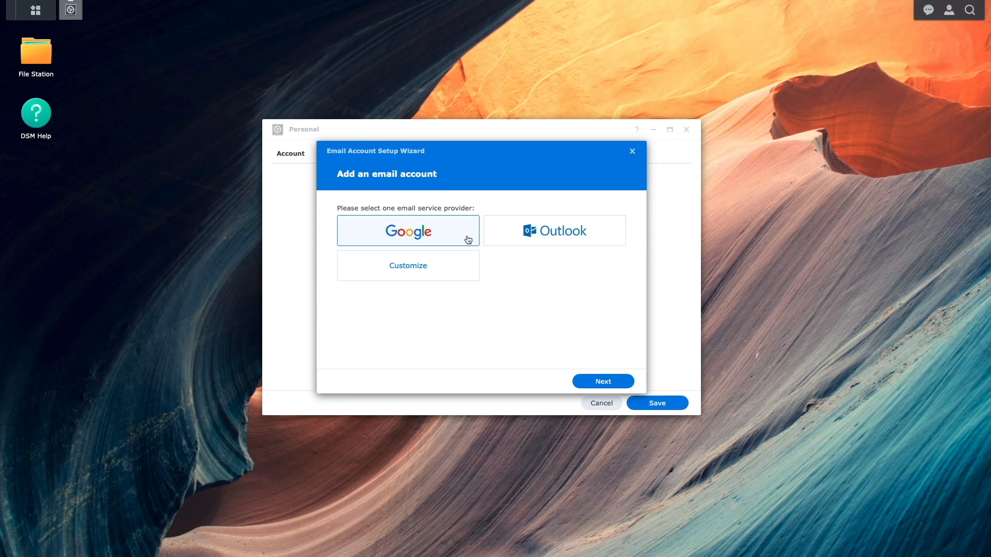
{"action": "left_click", "coordinate": [601, 381]}
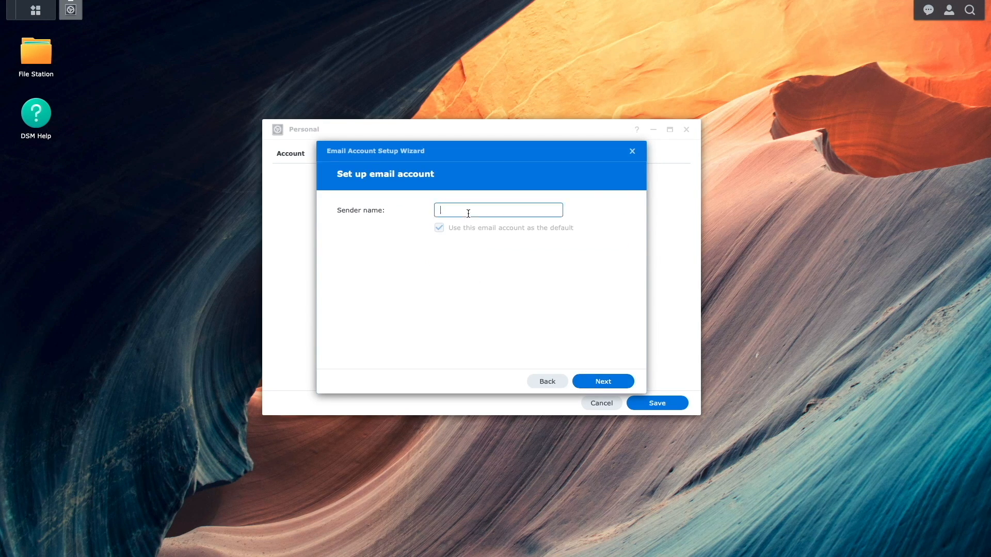
{"action": "left_click", "coordinate": [601, 381]}
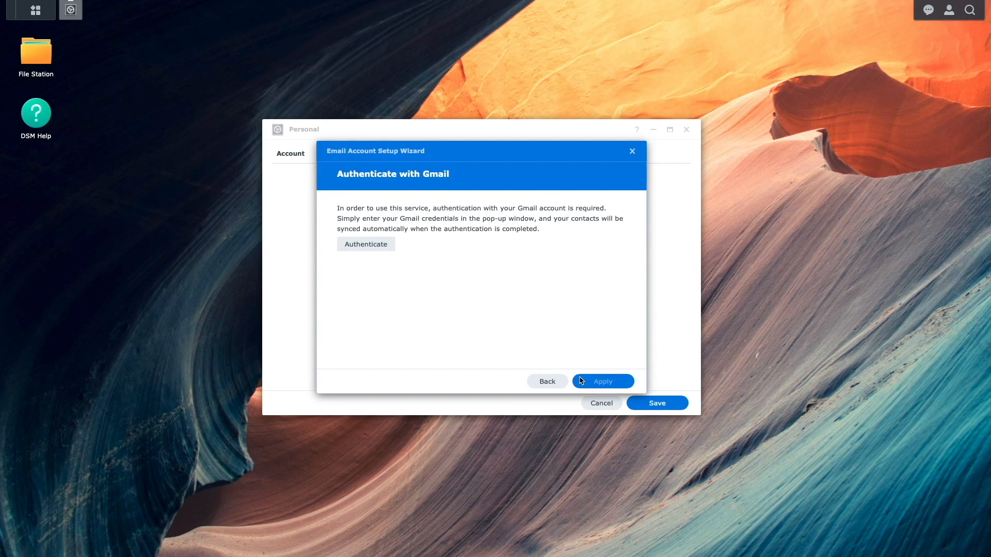
{"action": "left_click", "coordinate": [365, 244]}
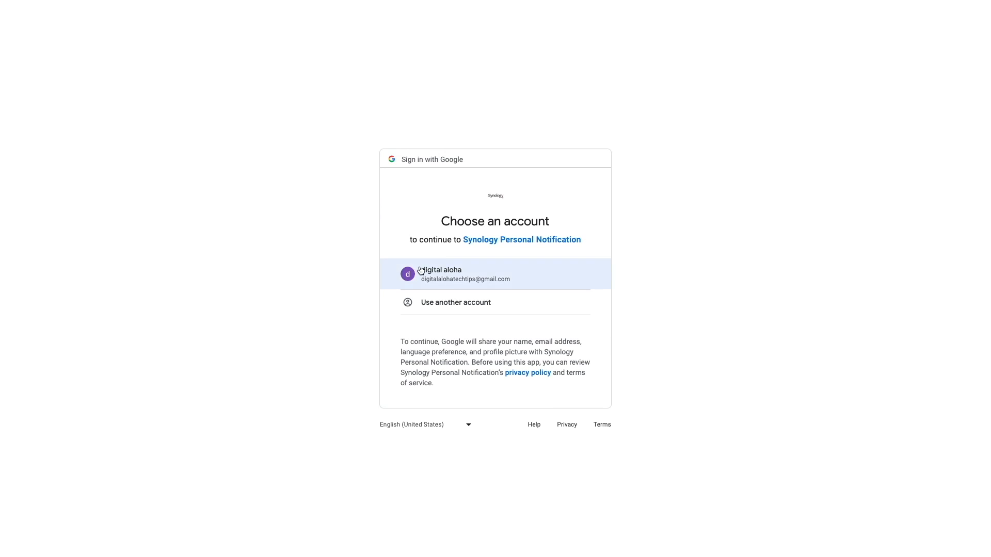
- Allow Synology access for the digital aloha Google account, agree to the redirect, and apply
{"action": "left_click", "coordinate": [464, 273]}
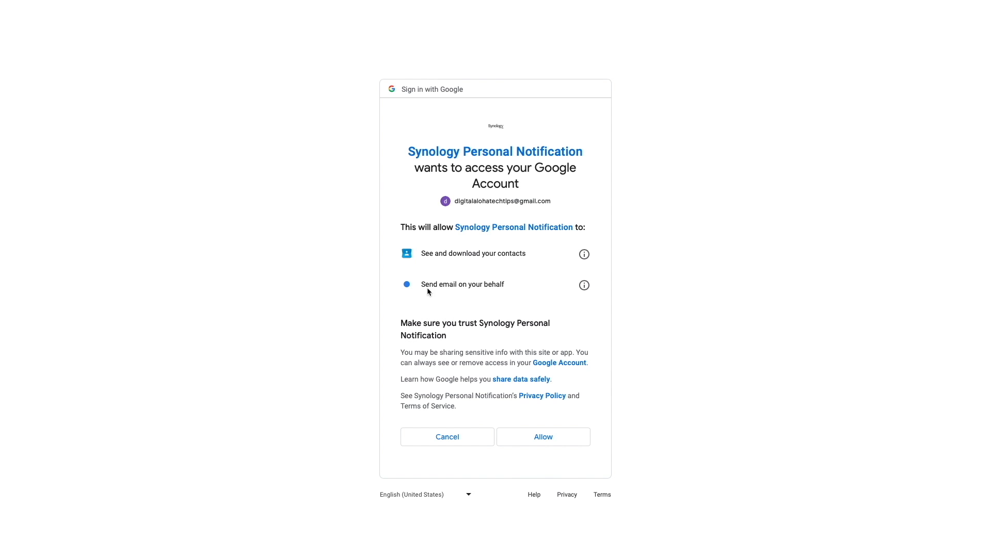
{"action": "left_click", "coordinate": [542, 436]}
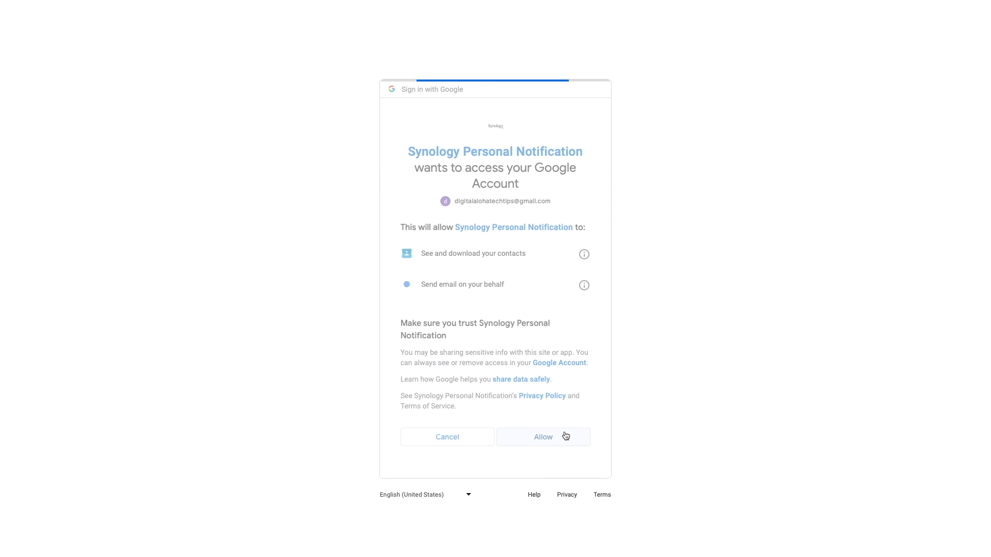
{"action": "left_click", "coordinate": [542, 437]}
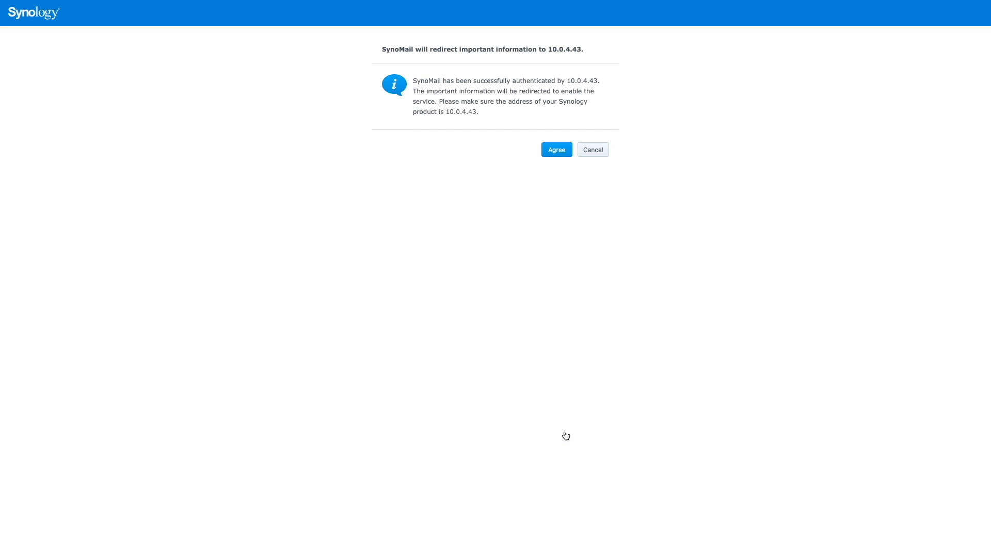
{"action": "mouse_move", "coordinate": [552, 161]}
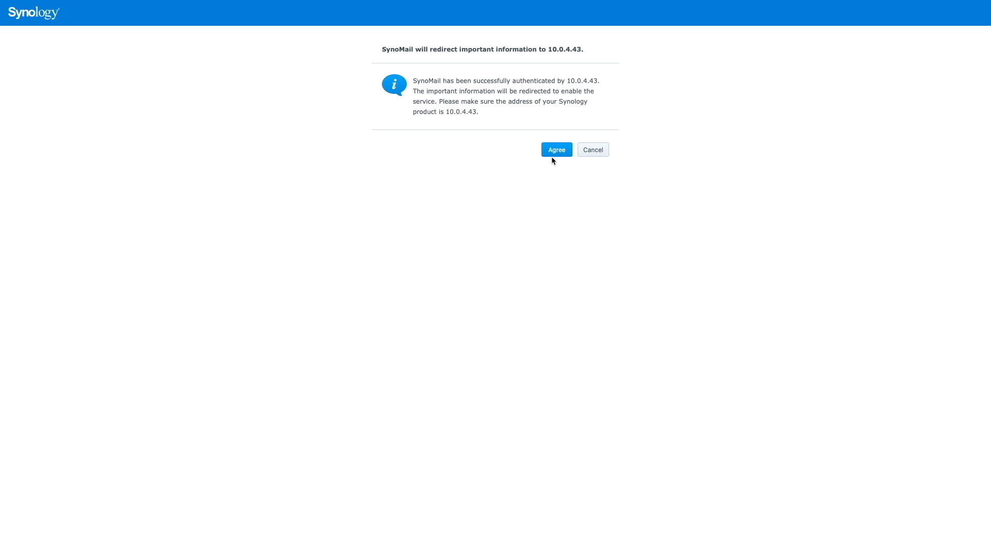
{"action": "left_click", "coordinate": [555, 149]}
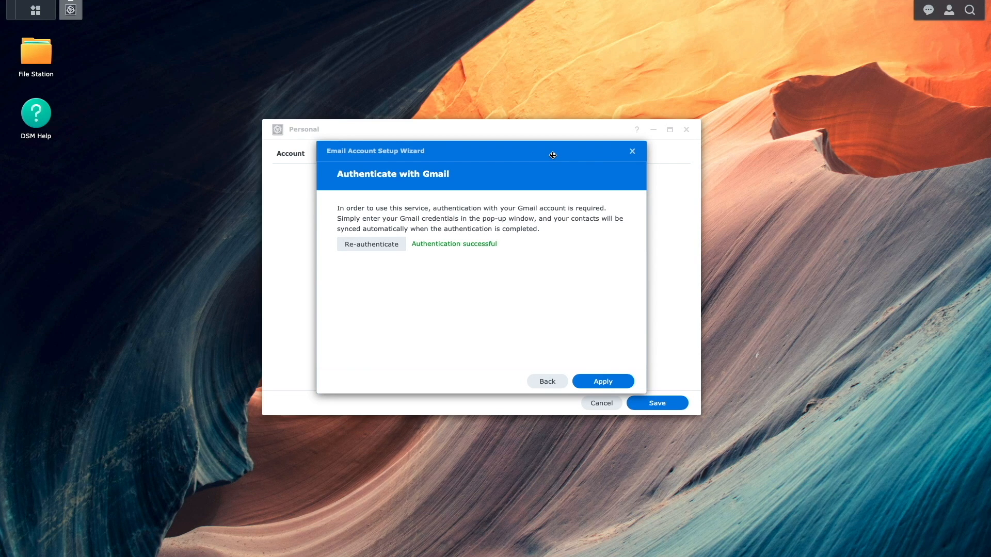
{"action": "left_click", "coordinate": [602, 381]}
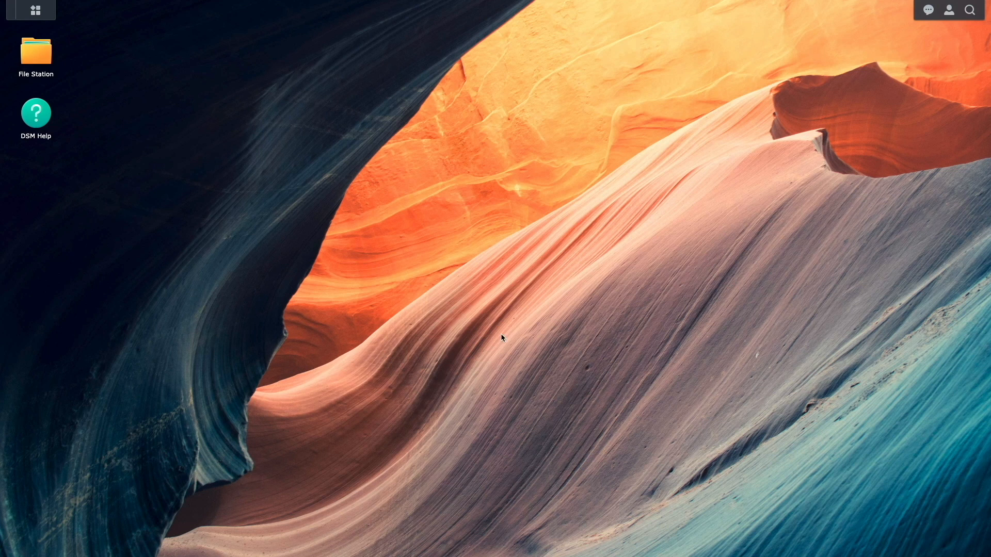
- Email a JPG from the home folder as a Gmail attachment
{"action": "double_click", "coordinate": [35, 51]}
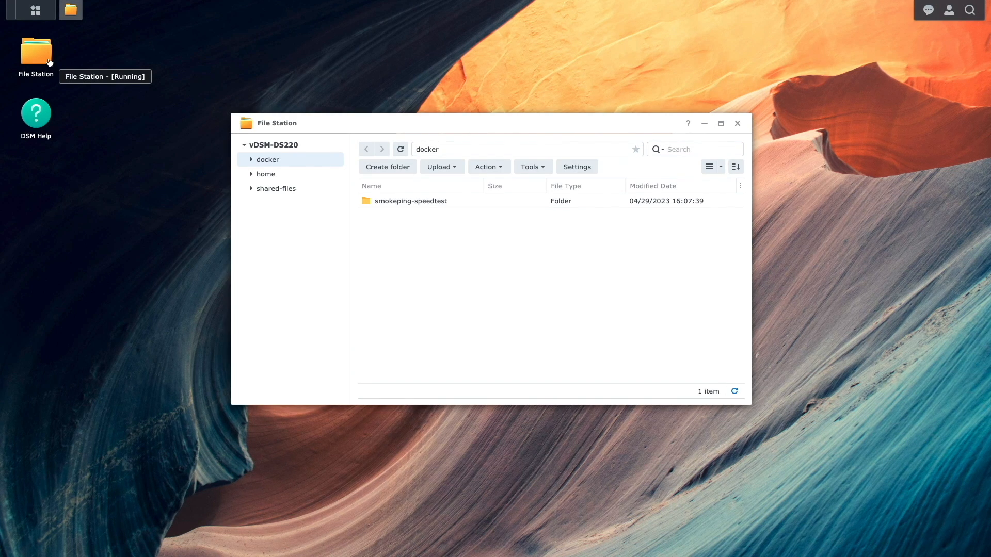
{"action": "left_click", "coordinate": [265, 174]}
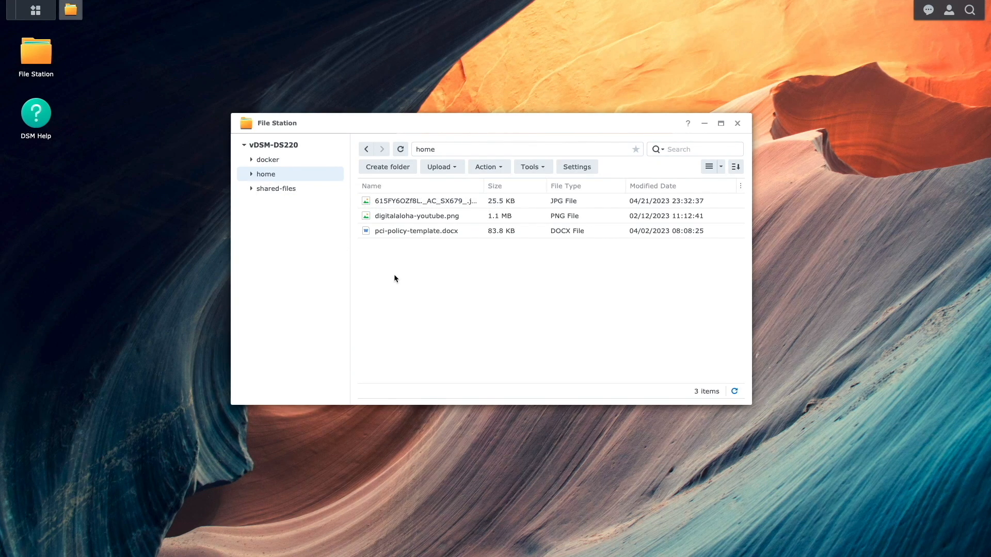
{"action": "right_click", "coordinate": [423, 200]}
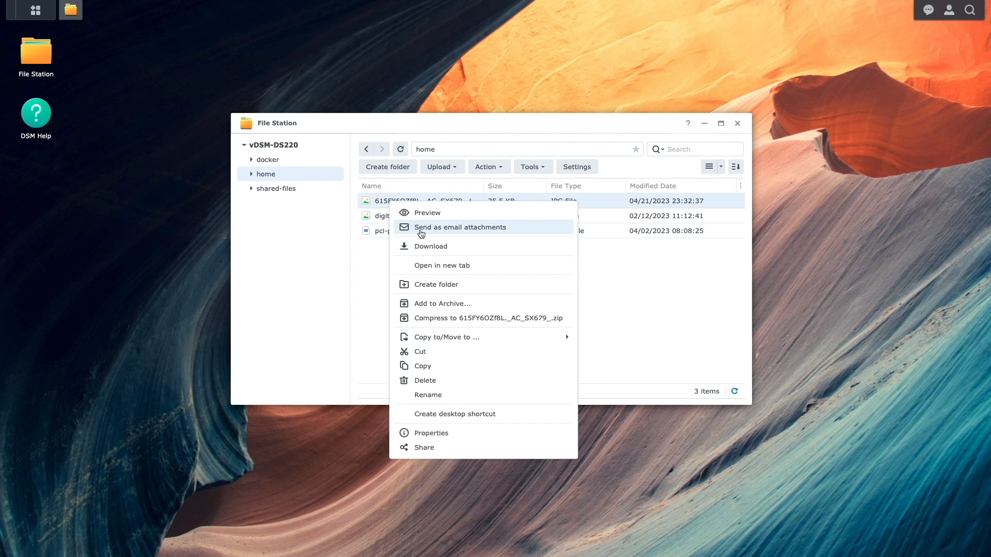
{"action": "left_click", "coordinate": [459, 227]}
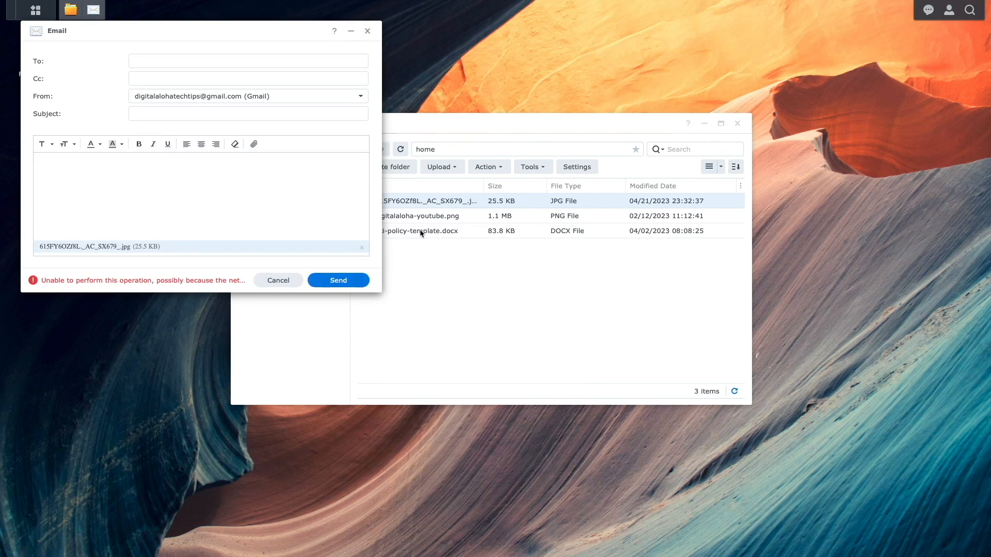
{"action": "mouse_move", "coordinate": [423, 201]}
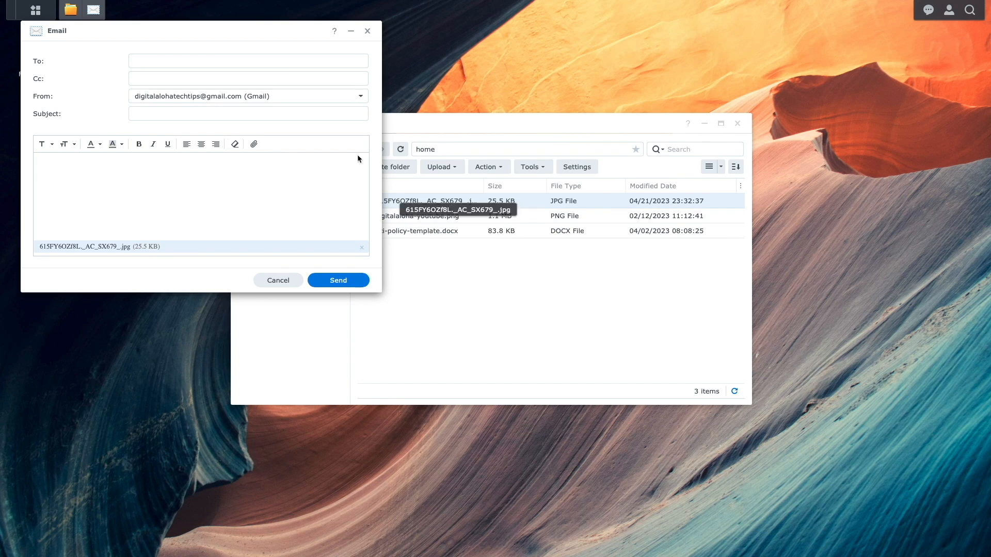
{"action": "type", "text": "Te"}
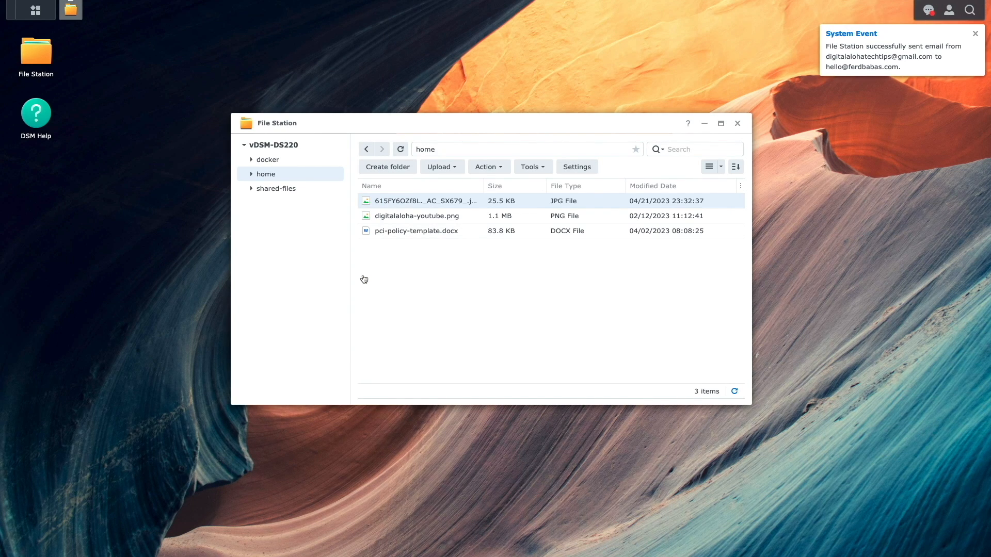
{"action": "left_click", "coordinate": [975, 33]}
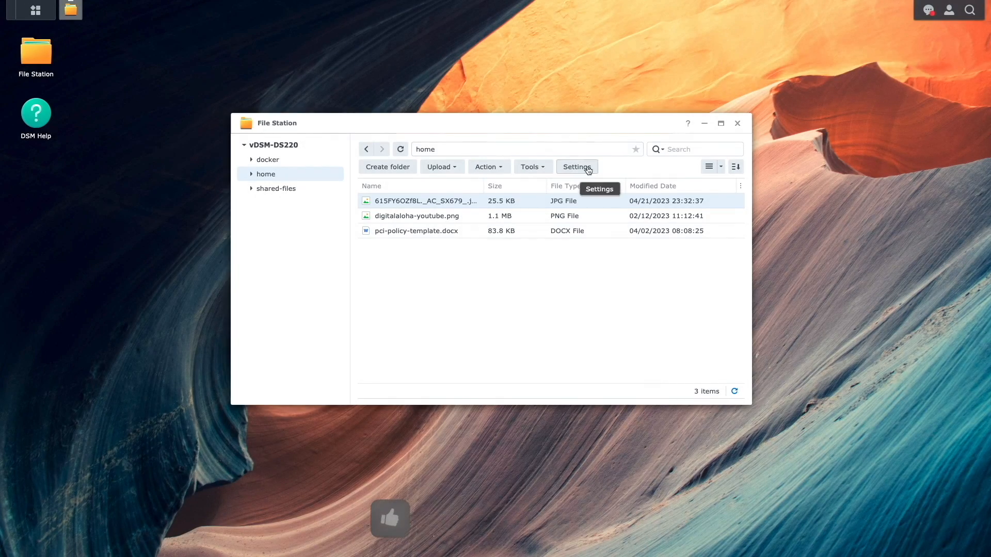
- Delete the Gmail account from Personal > Email Delivery
{"action": "left_click", "coordinate": [948, 9]}
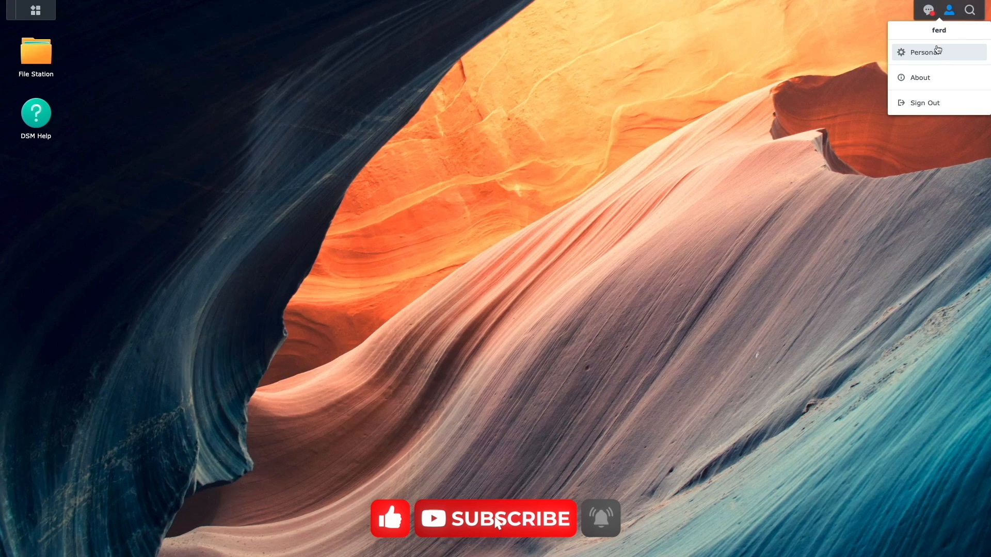
{"action": "left_click", "coordinate": [923, 52]}
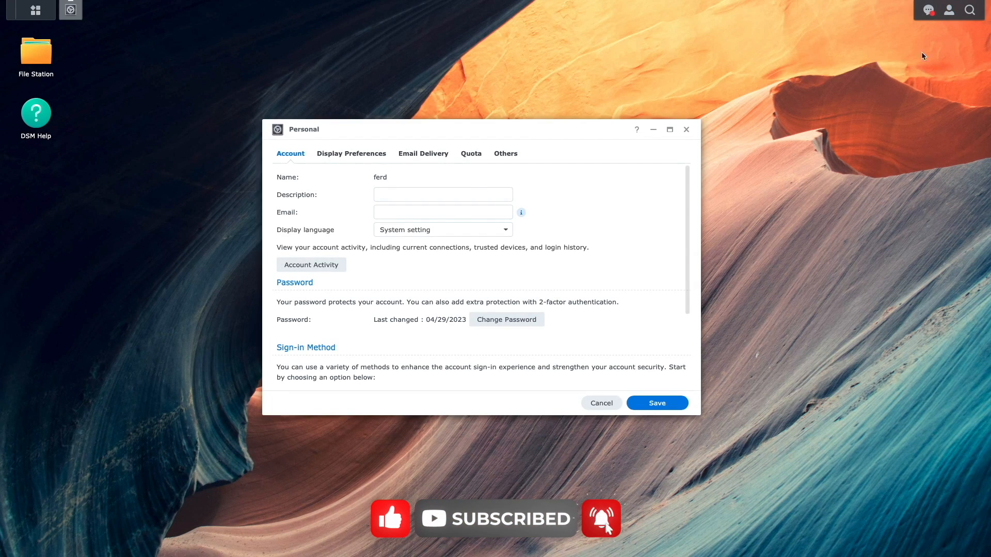
{"action": "left_click", "coordinate": [354, 177]}
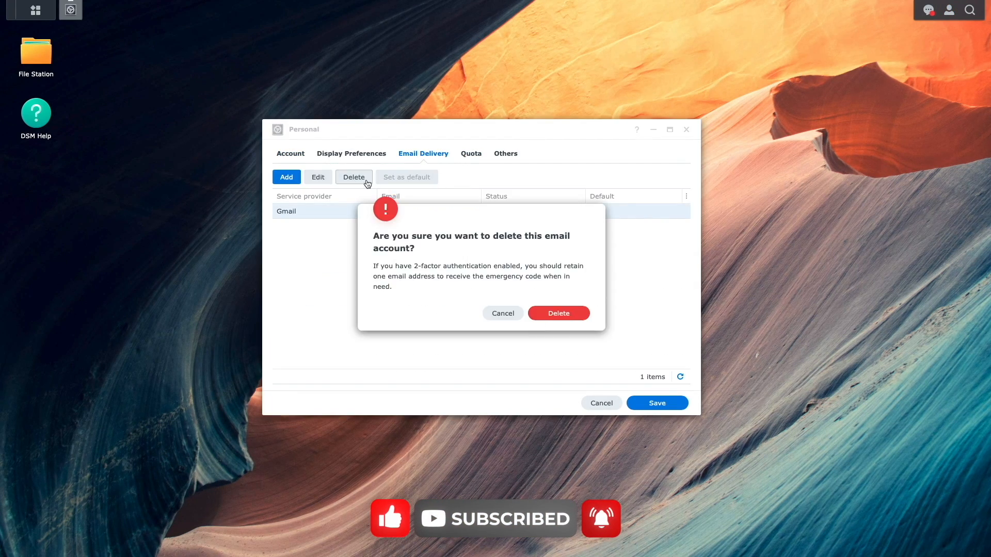
{"action": "left_click", "coordinate": [557, 312]}
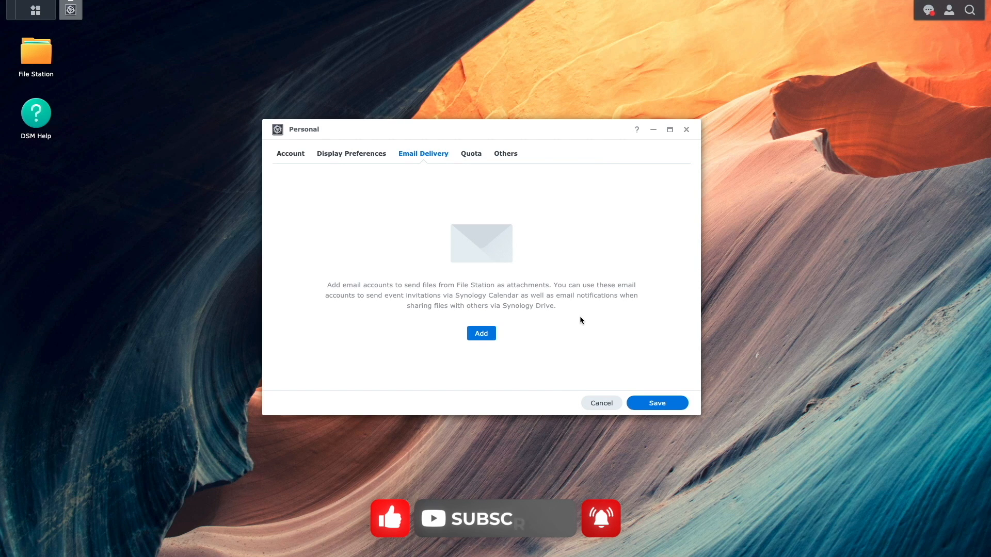
- Add an Outlook account with sender name 'Ferd' and launch its authentication
{"action": "left_click", "coordinate": [481, 333]}
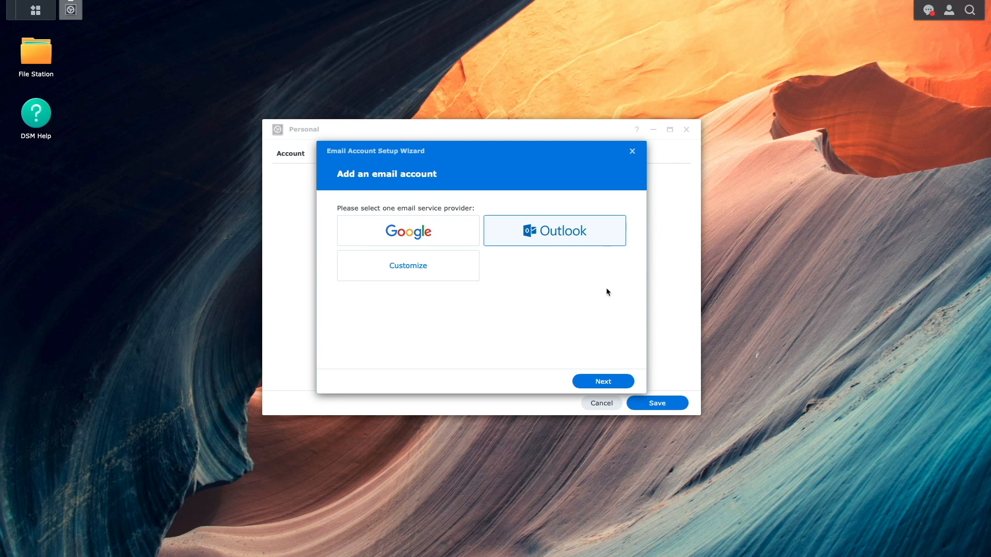
{"action": "left_click", "coordinate": [601, 381]}
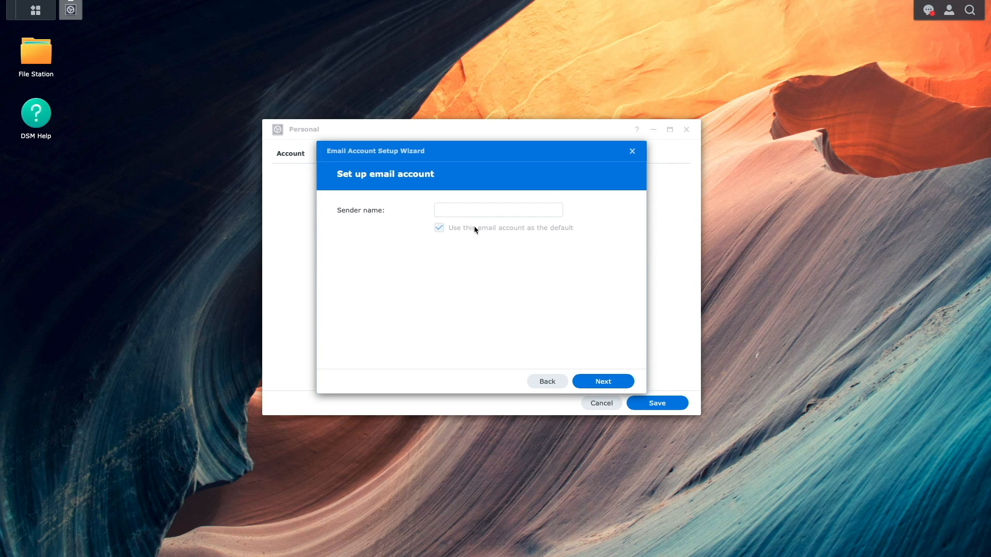
{"action": "type", "text": "Ferd"}
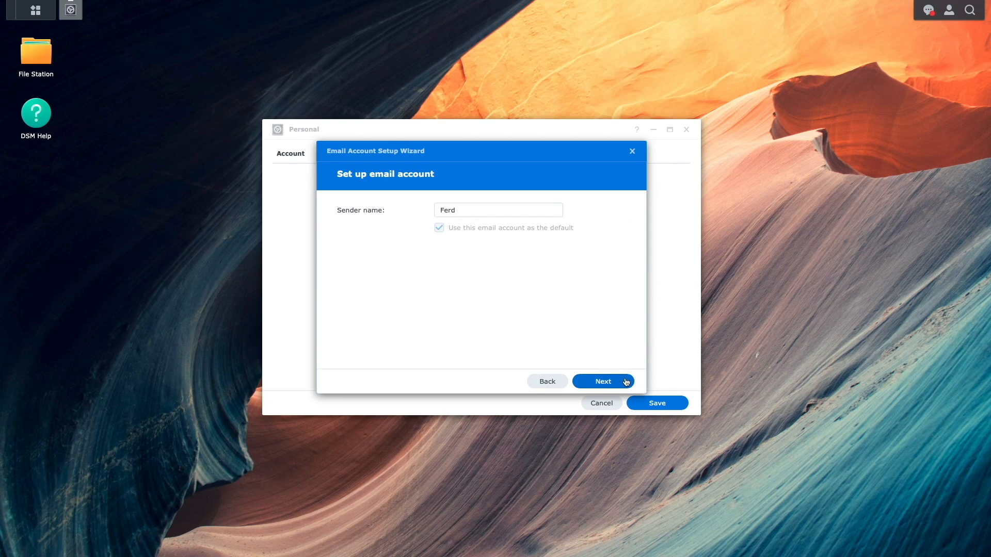
{"action": "left_click", "coordinate": [601, 381]}
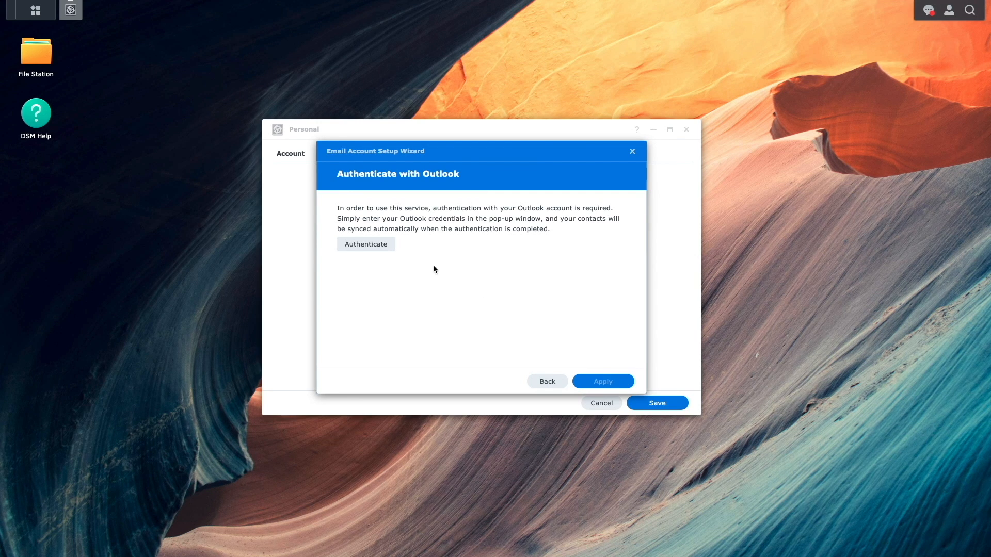
{"action": "left_click", "coordinate": [366, 244]}
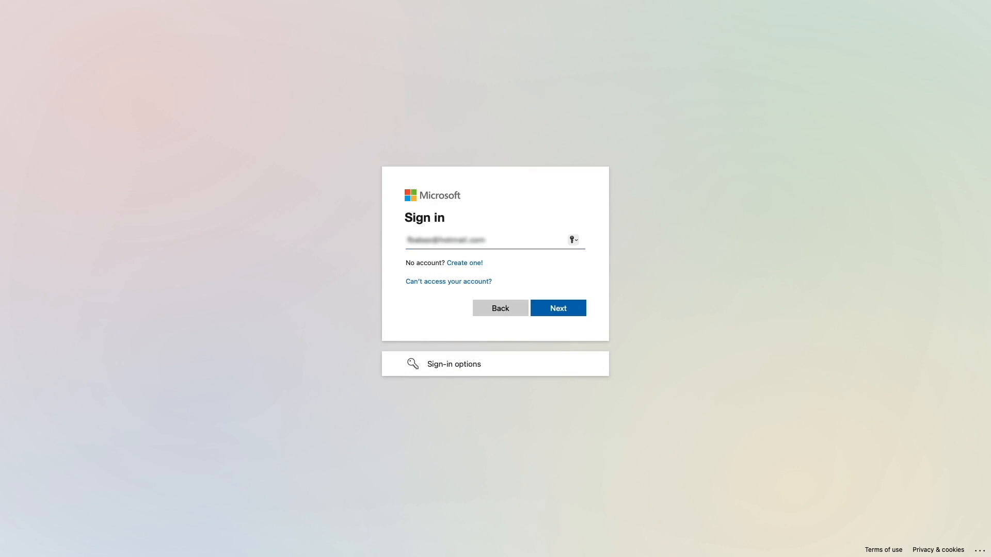
- Sign in with the Microsoft account, agree to the Synology redirect, and apply
{"action": "left_click", "coordinate": [557, 309]}
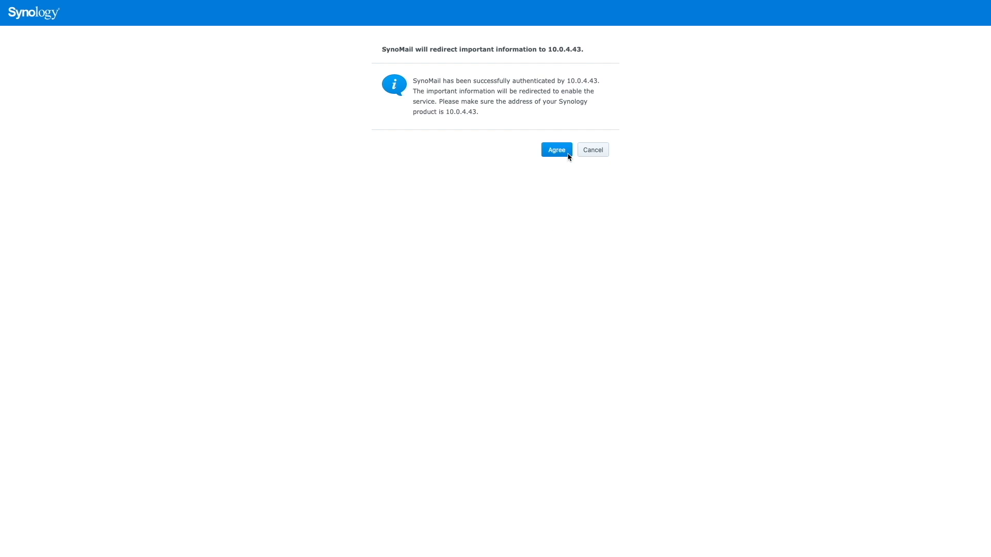
{"action": "left_click", "coordinate": [555, 150]}
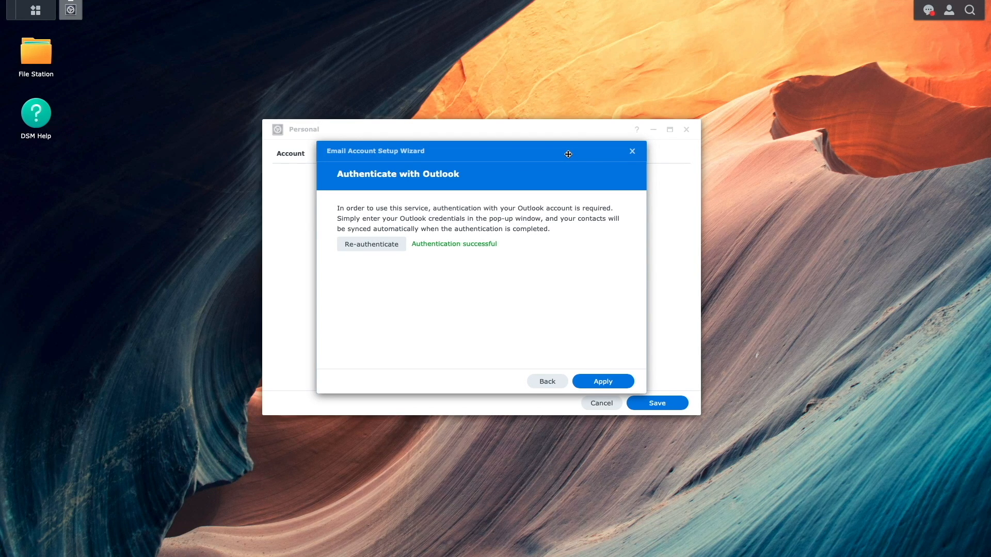
{"action": "left_click", "coordinate": [602, 381]}
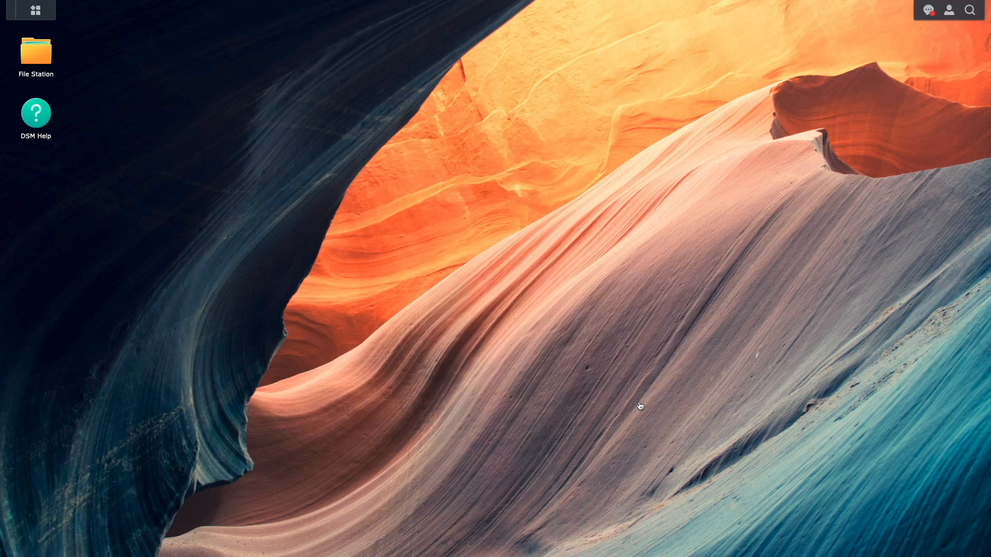
{"action": "mouse_move", "coordinate": [115, 96]}
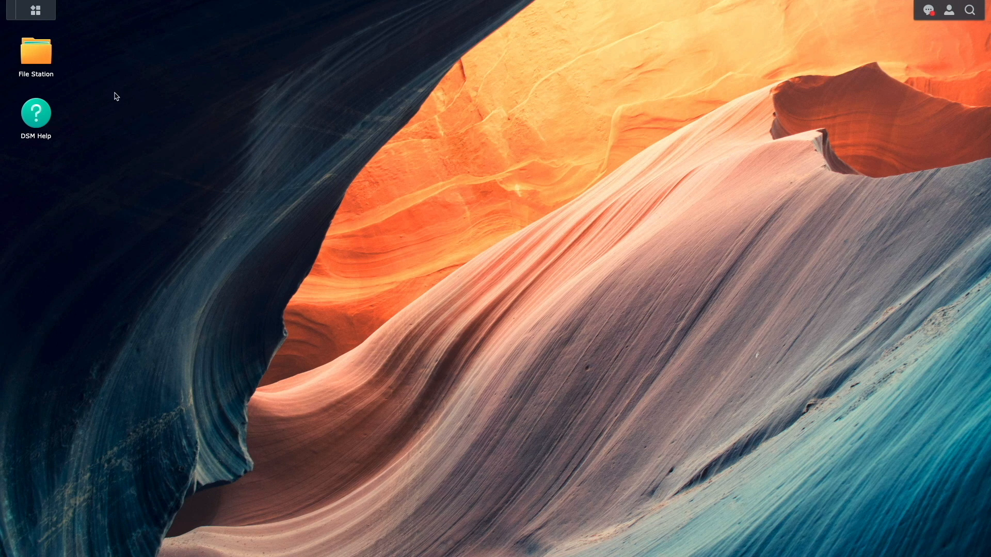
{"action": "double_click", "coordinate": [35, 50]}
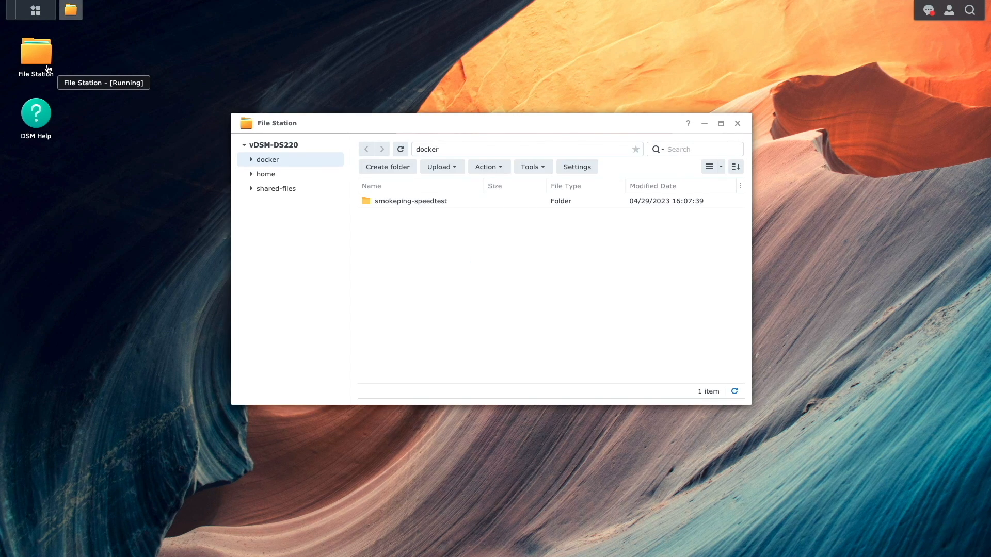
{"action": "left_click", "coordinate": [275, 189]}
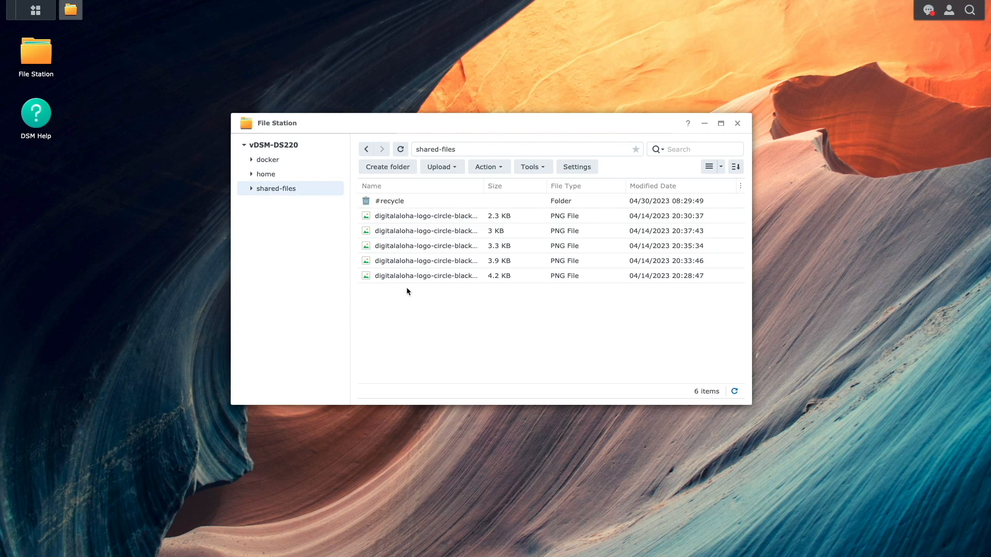
{"action": "right_click", "coordinate": [425, 276]}
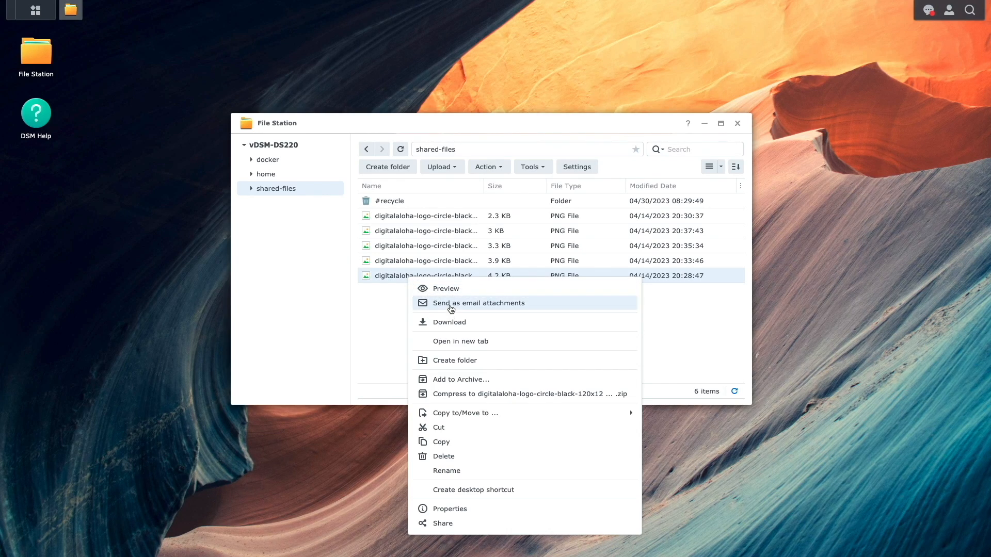
{"action": "left_click", "coordinate": [479, 304]}
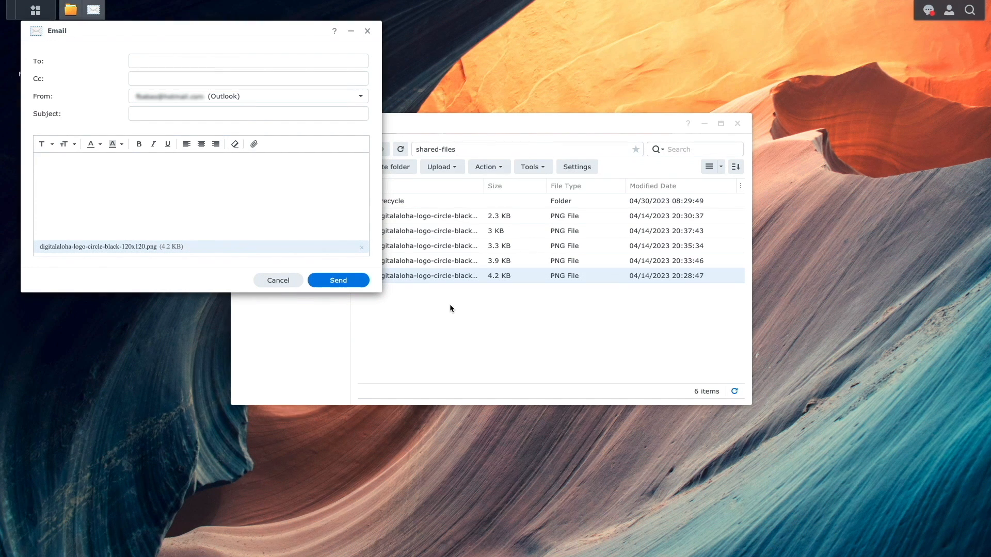
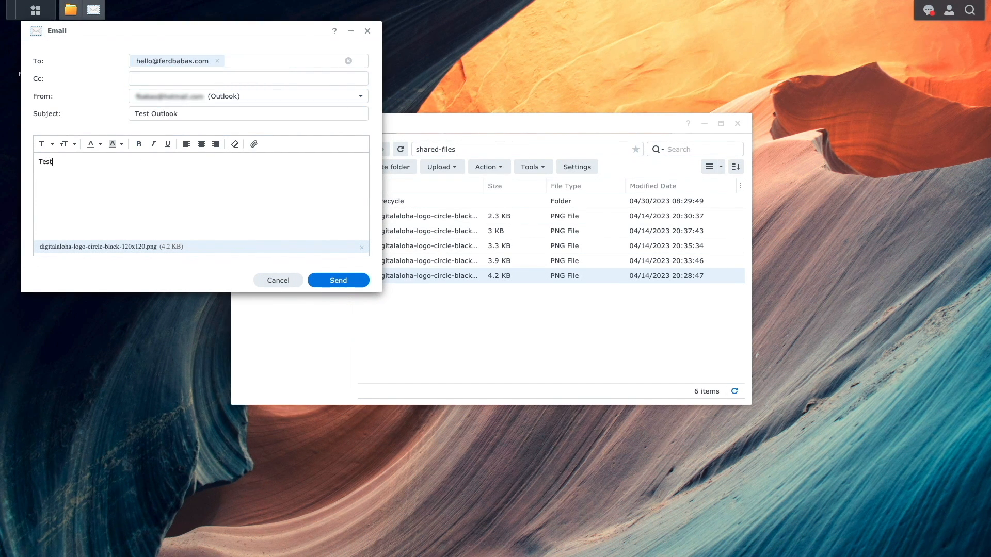
{"action": "left_click", "coordinate": [337, 280]}
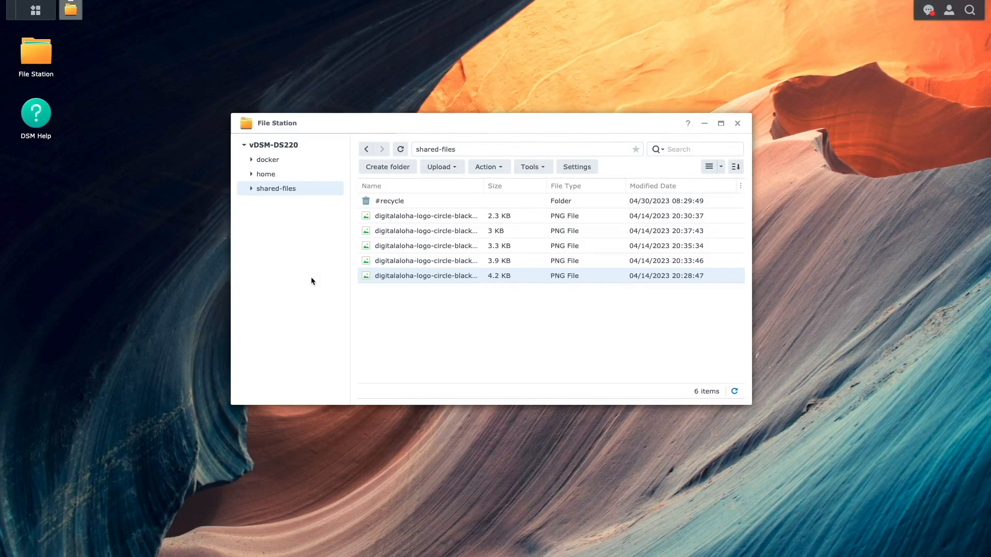
- Close File Station and add a Customize-type account under Personal > Email Delivery
{"action": "left_click", "coordinate": [737, 123]}
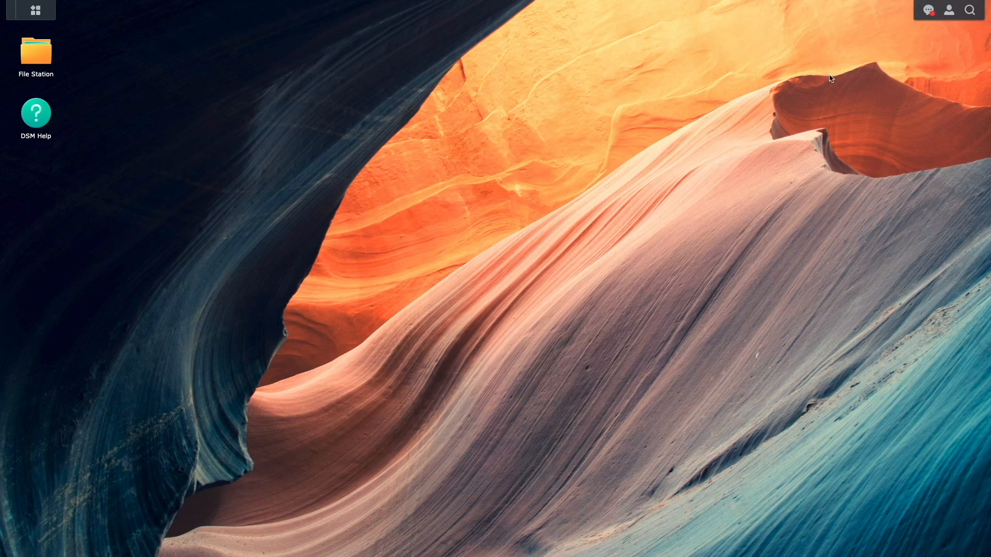
{"action": "left_click", "coordinate": [948, 9]}
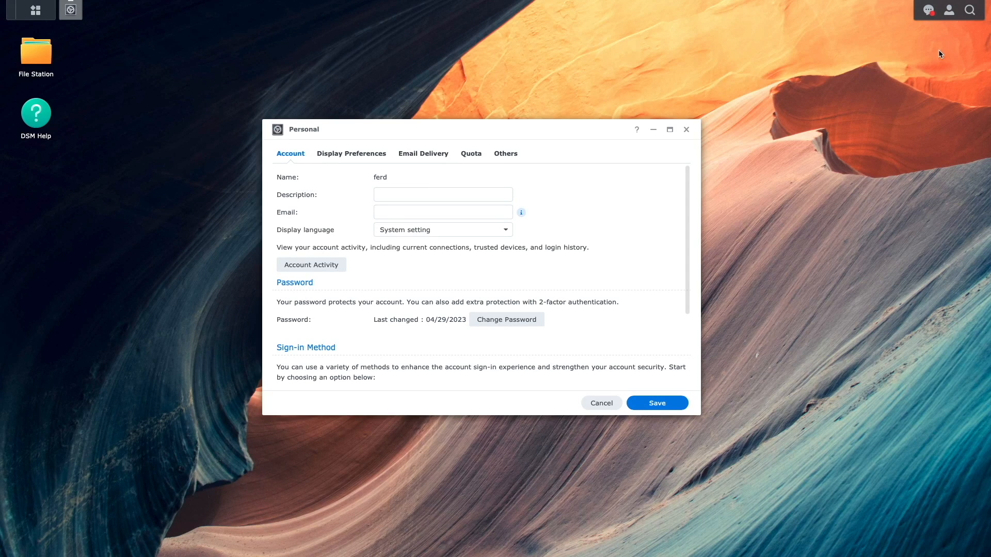
{"action": "left_click", "coordinate": [423, 152]}
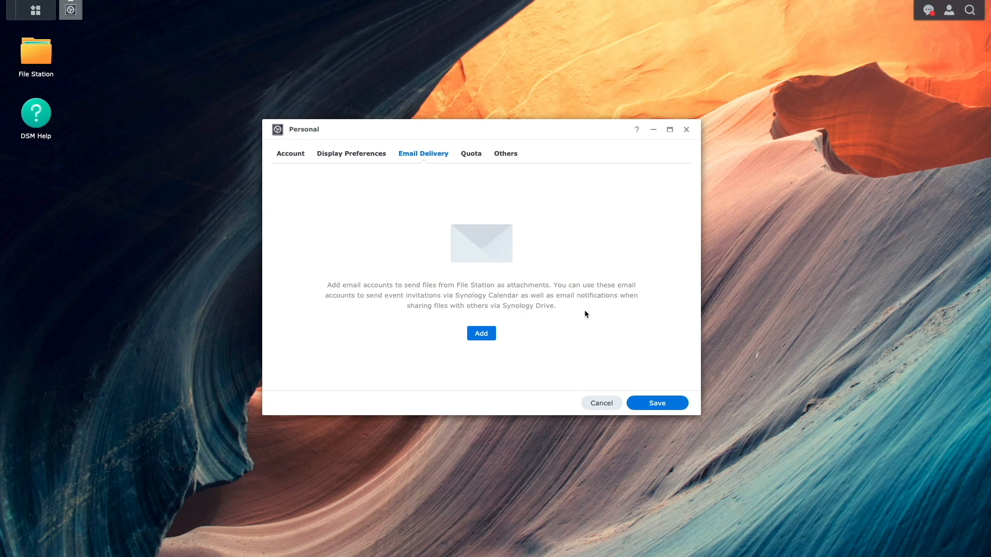
{"action": "left_click", "coordinate": [481, 333]}
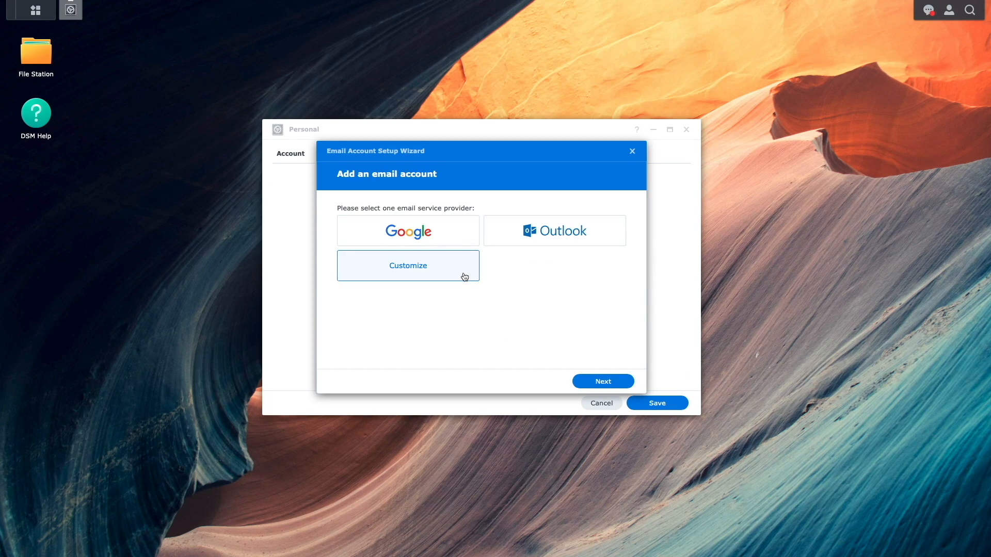
{"action": "left_click", "coordinate": [407, 266]}
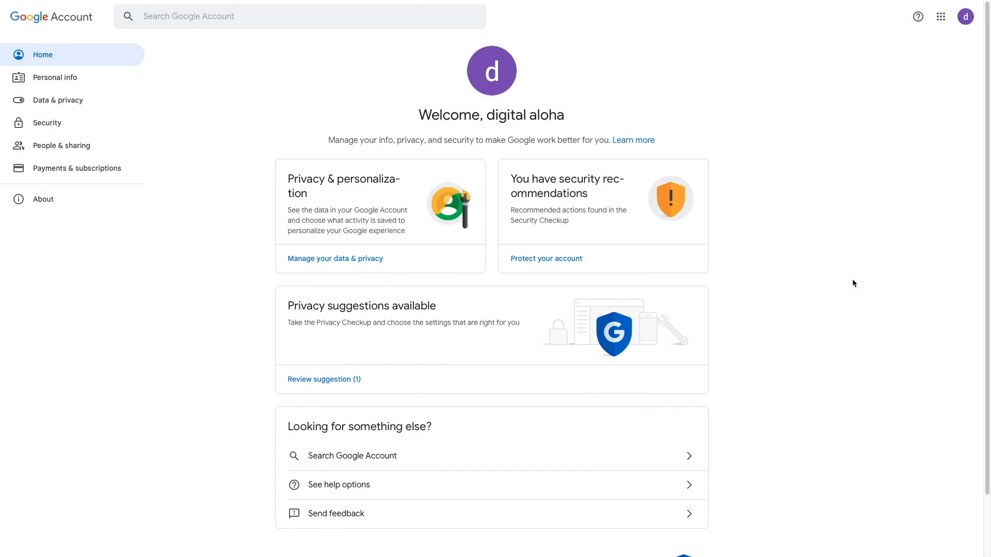
{"action": "mouse_move", "coordinate": [805, 273]}
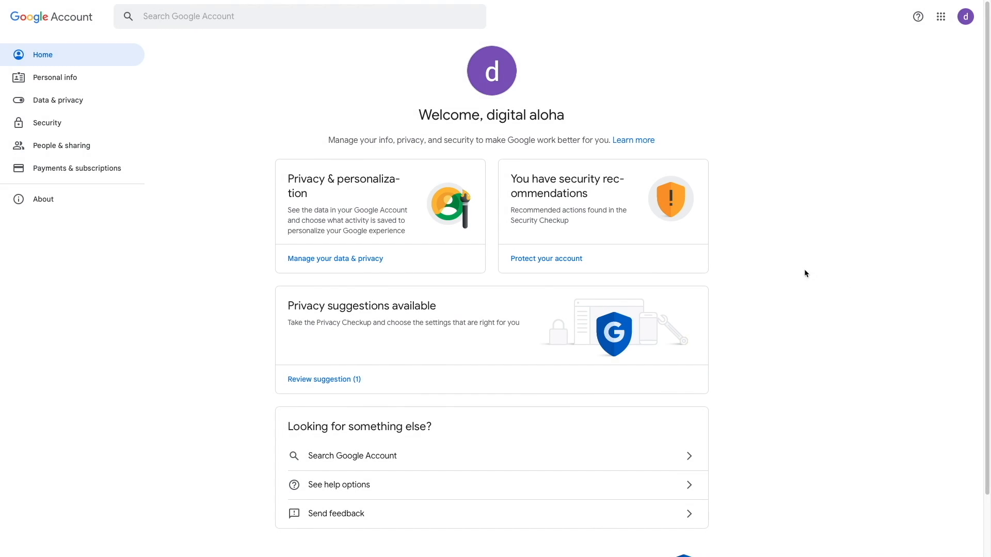
- Go to App passwords under Google Account's 2-Step Verification settings
{"action": "left_click", "coordinate": [45, 123]}
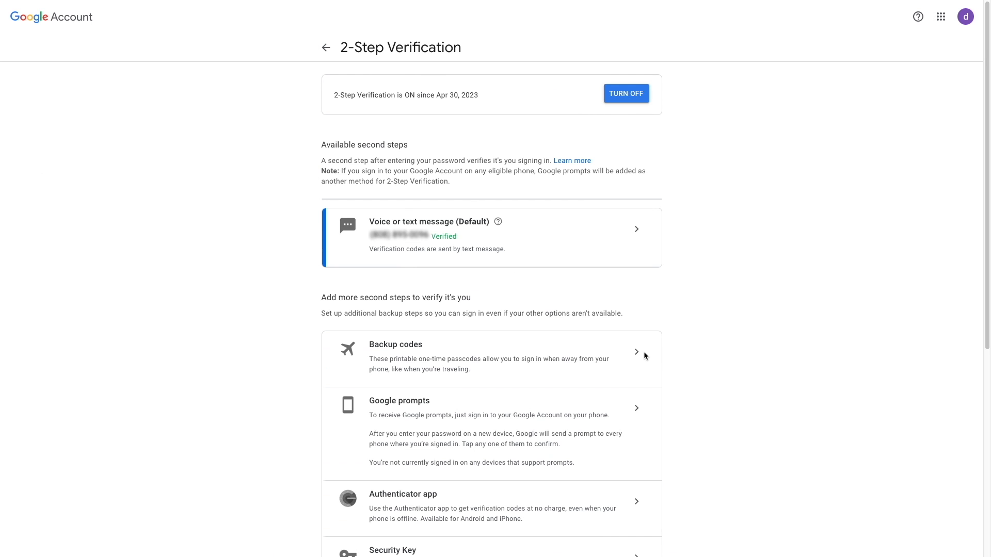
{"action": "scroll", "scroll_direction": "down", "scroll_amount": 3}
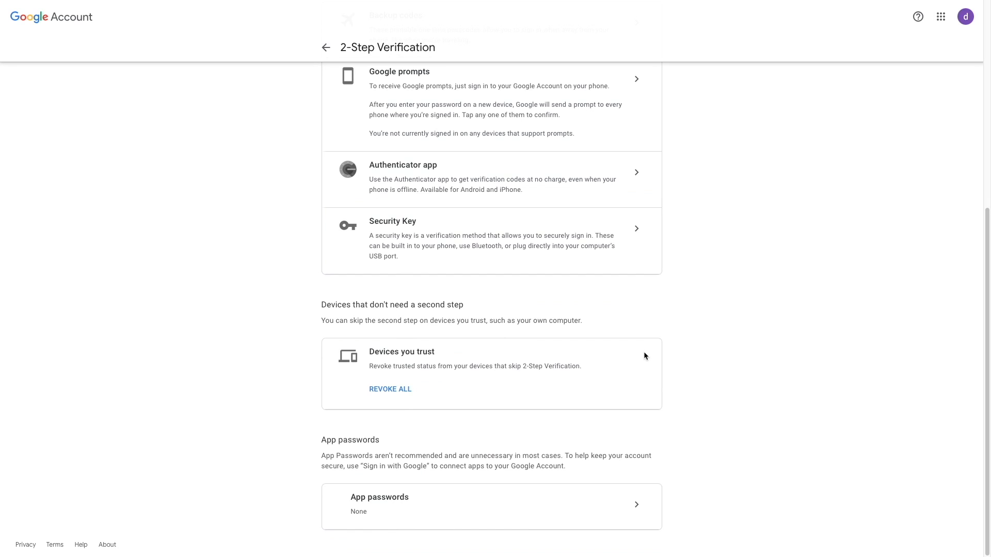
{"action": "left_click", "coordinate": [490, 506]}
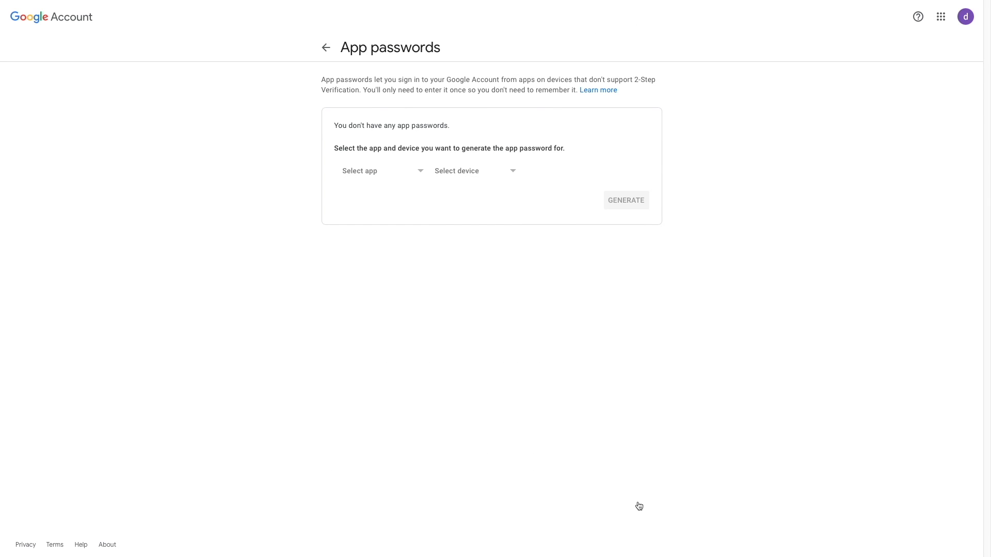
- Generate a custom app password named 'App Password for DS220+'
{"action": "left_click", "coordinate": [379, 171]}
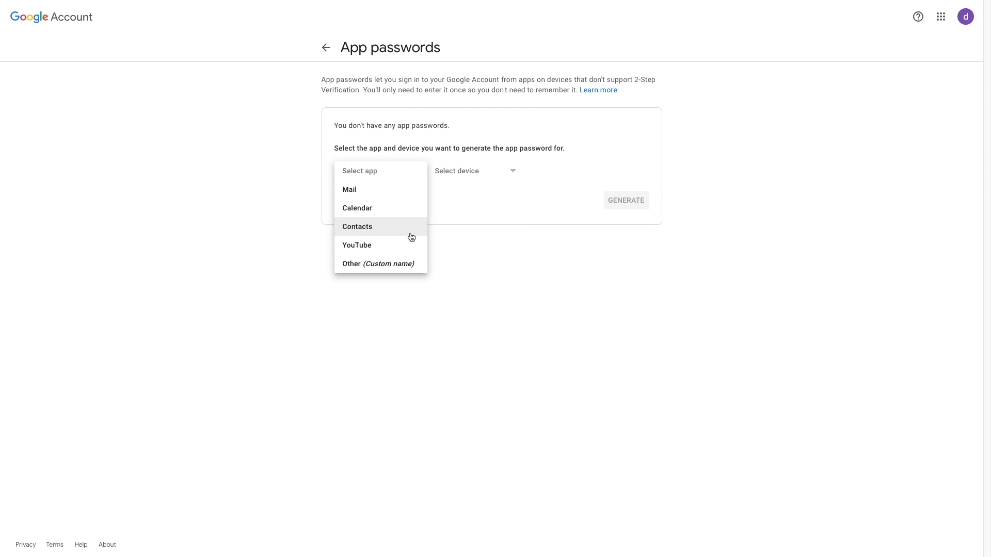
{"action": "left_click", "coordinate": [378, 264]}
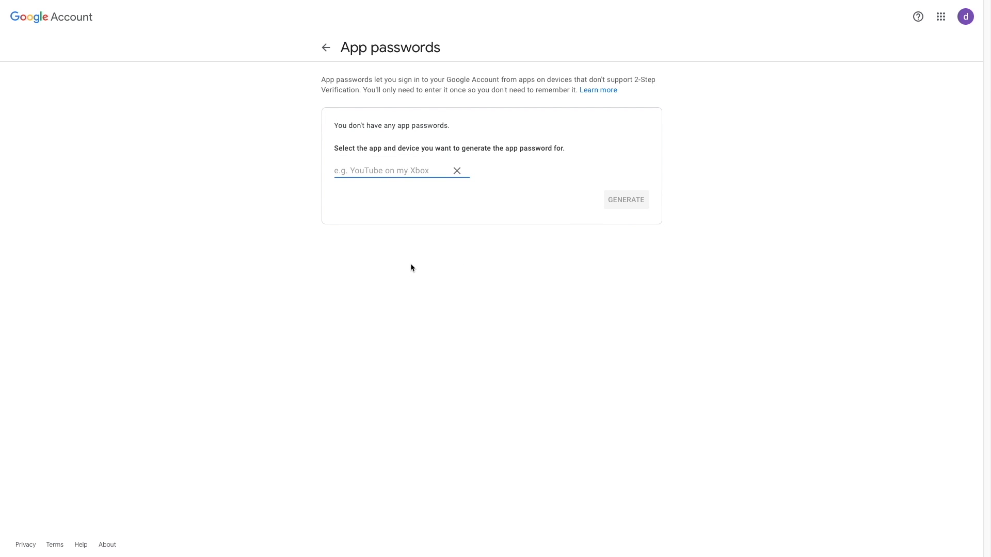
{"action": "type", "text": "App Password"}
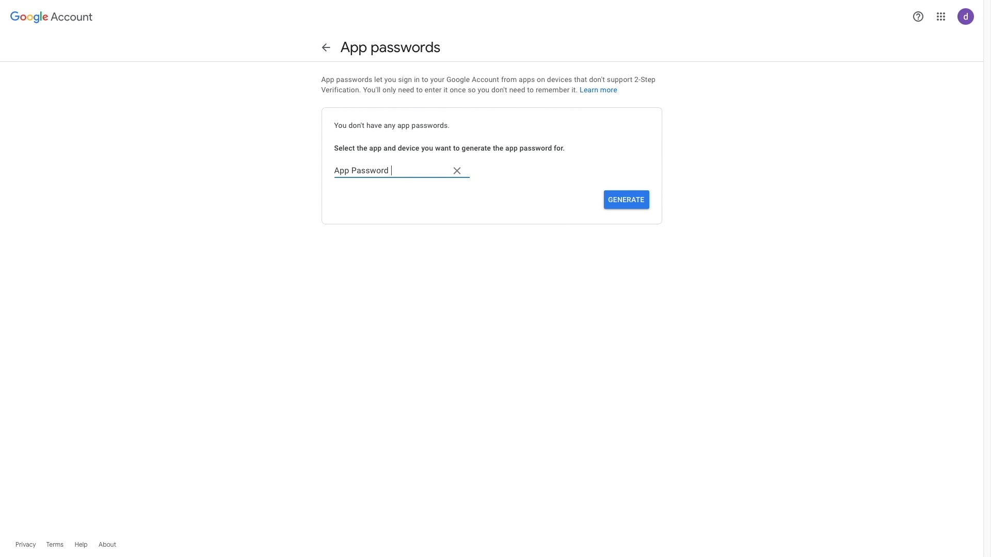
{"action": "type", "text": "for DS220+"}
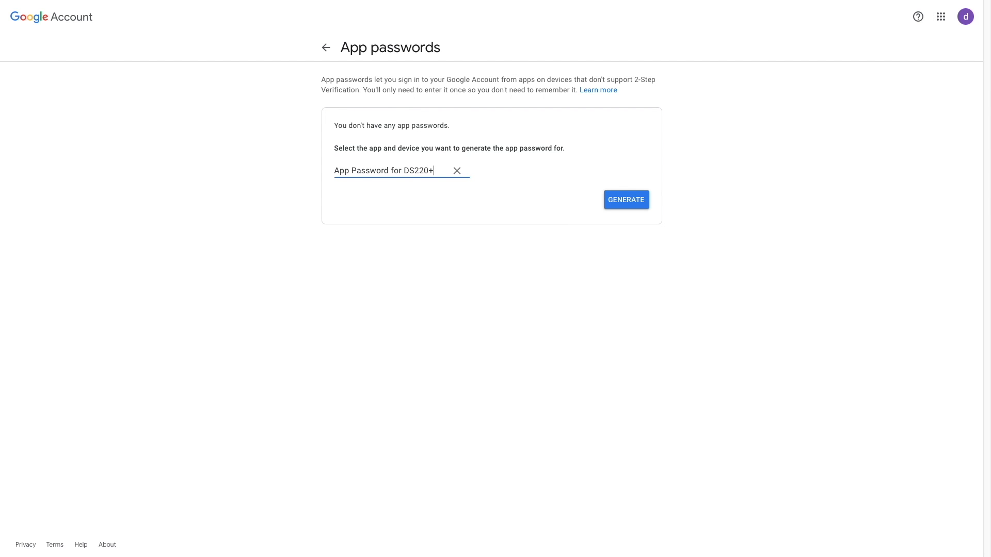
{"action": "left_click", "coordinate": [625, 199]}
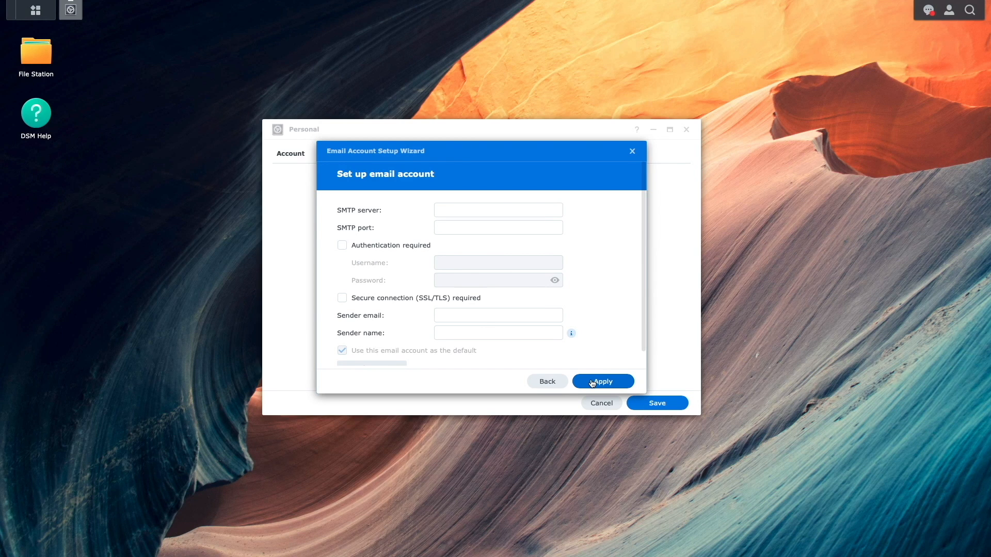
- Enter SMTP server smtp.gmail.com, port 587, require authentication, and fill the username
{"action": "left_click", "coordinate": [497, 210]}
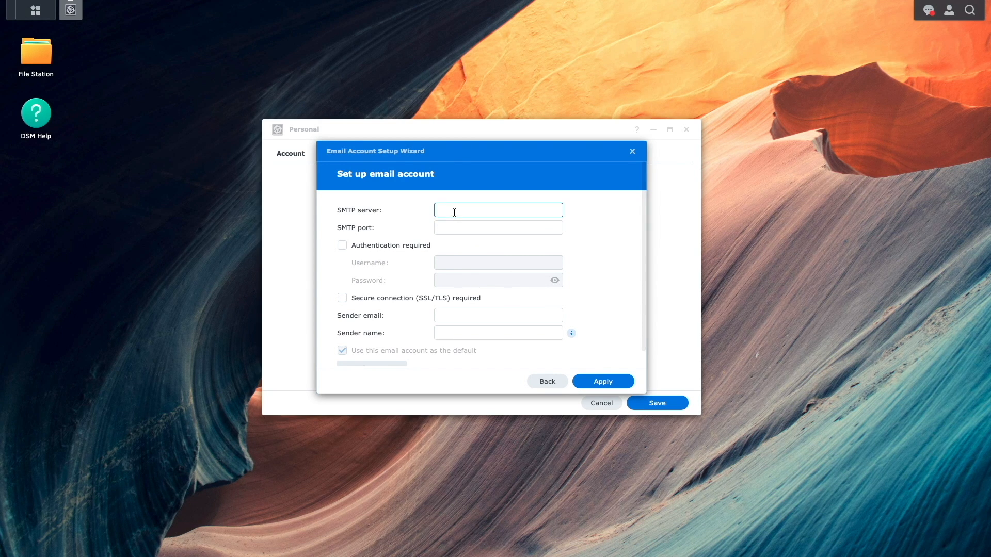
{"action": "type", "text": "smtp.gmail.co"}
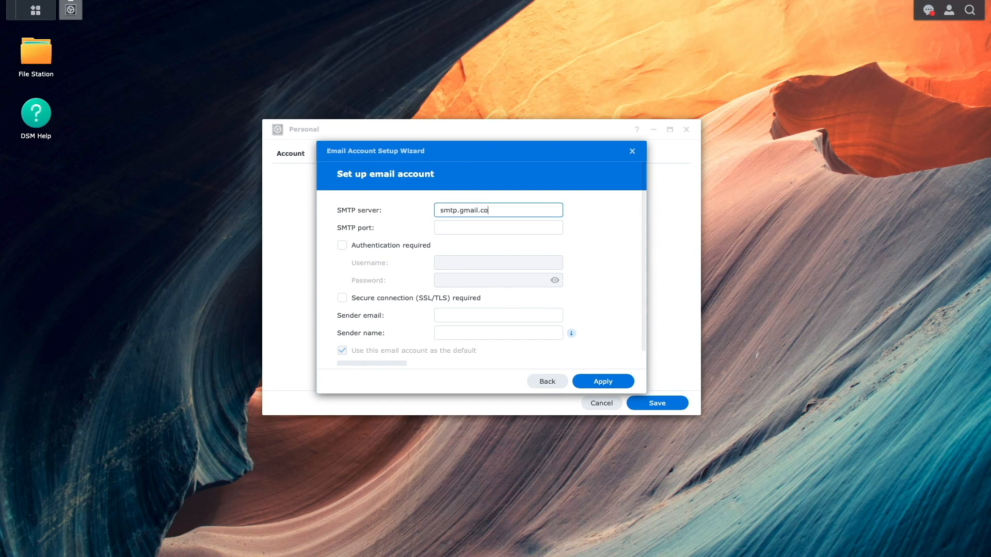
{"action": "type", "text": "587"}
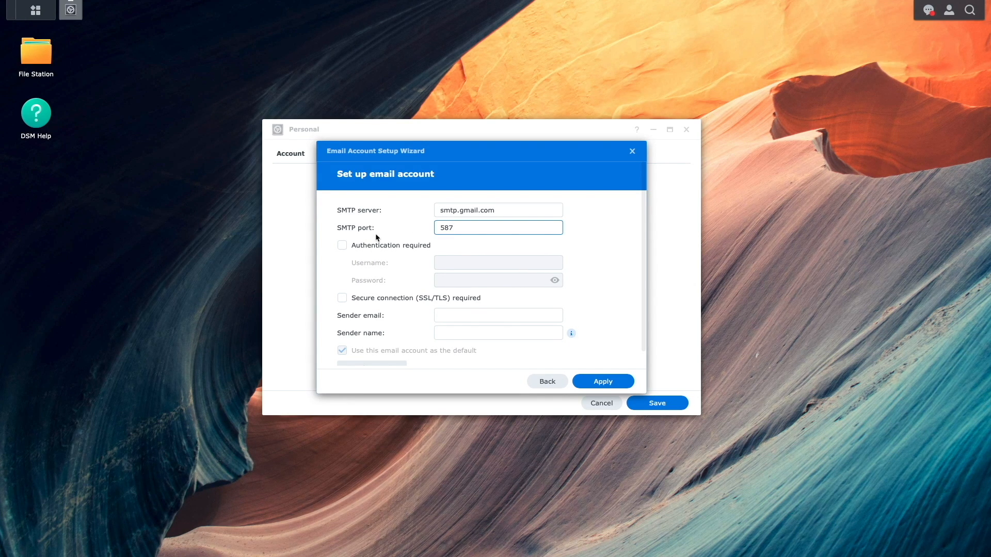
{"action": "left_click", "coordinate": [342, 245]}
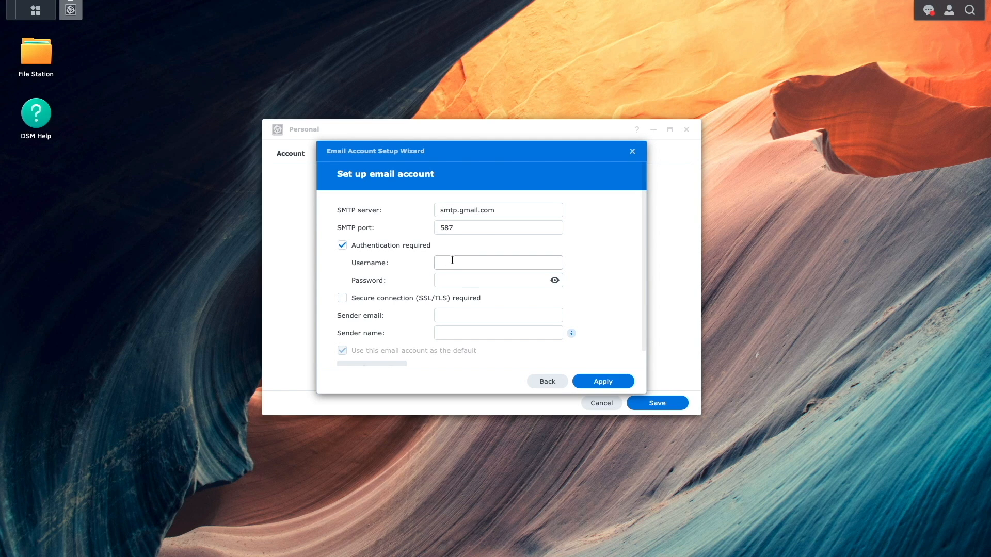
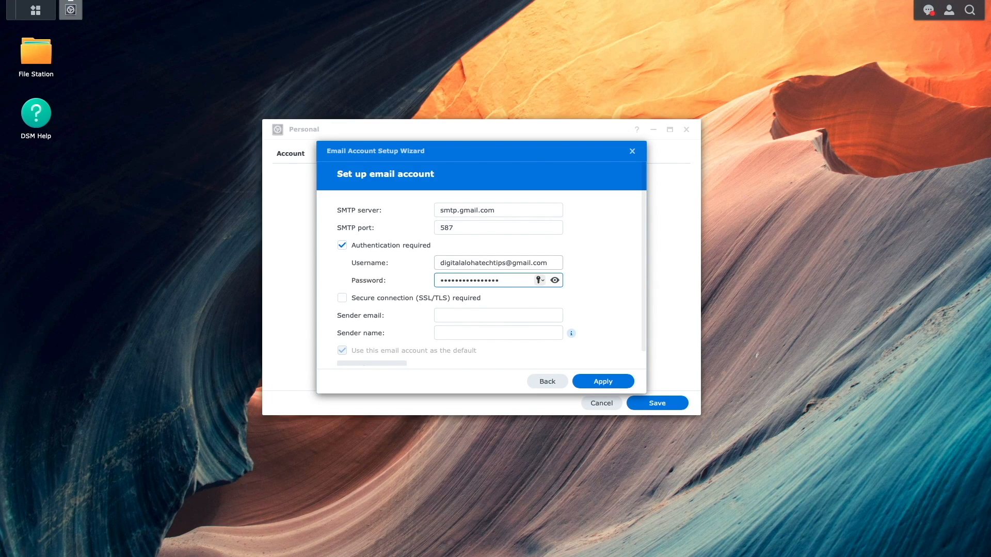
- Enable SSL/TLS, enter the app password and sender name Ferd, and apply
{"action": "left_click", "coordinate": [498, 280]}
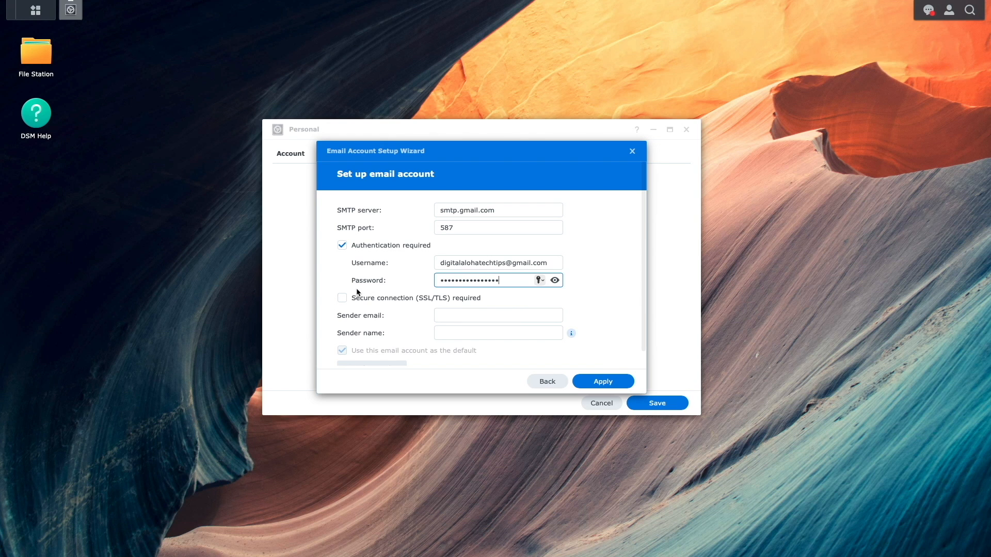
{"action": "left_click", "coordinate": [341, 298]}
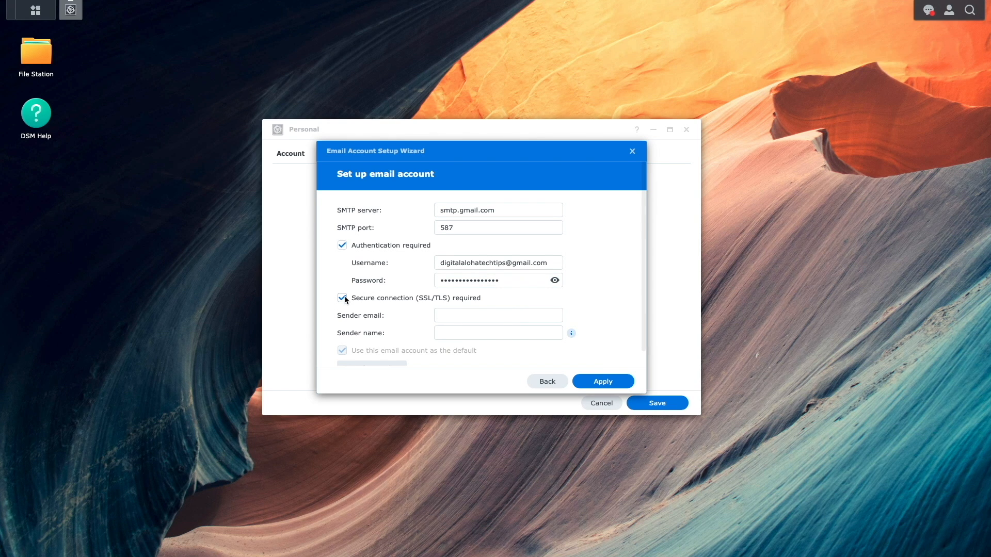
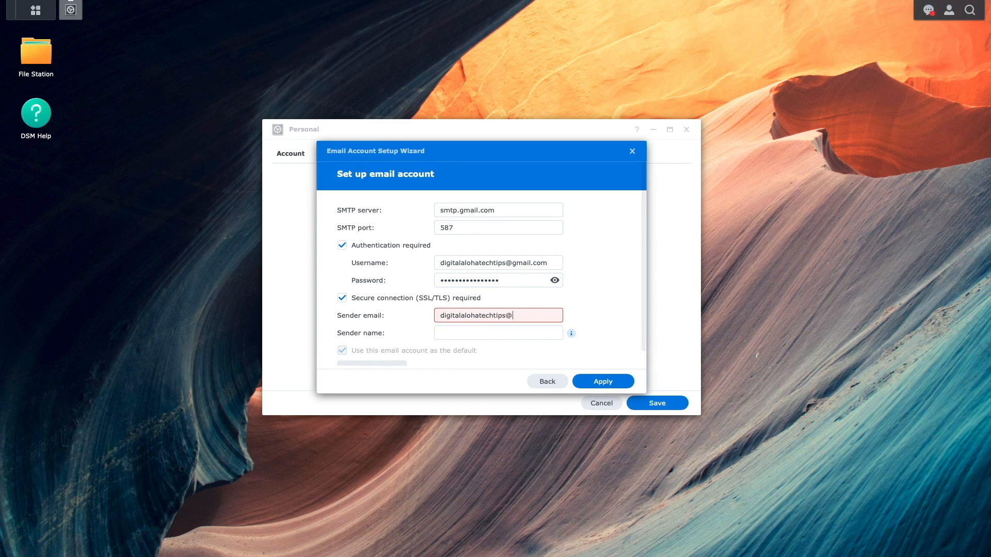
{"action": "type", "text": "Ferd"}
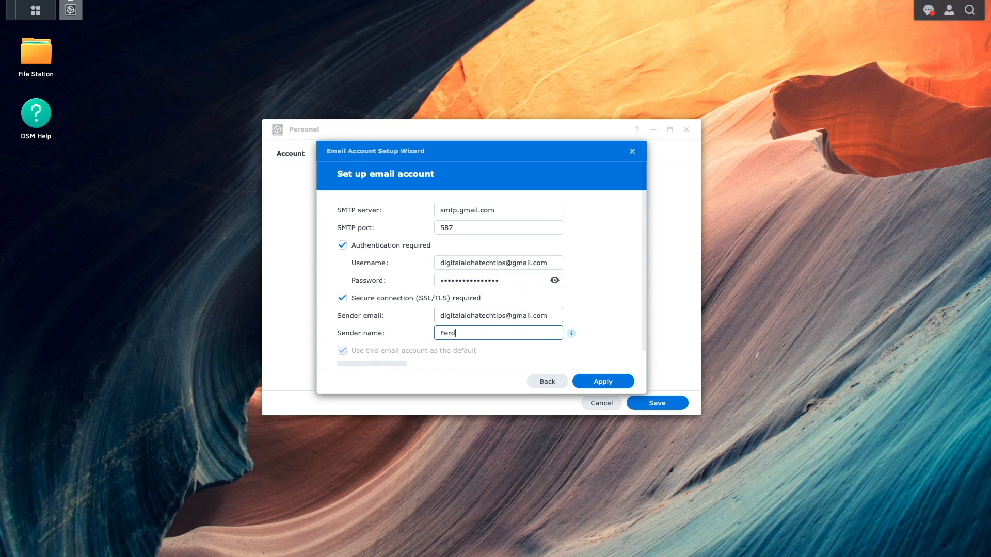
{"action": "left_click", "coordinate": [602, 381]}
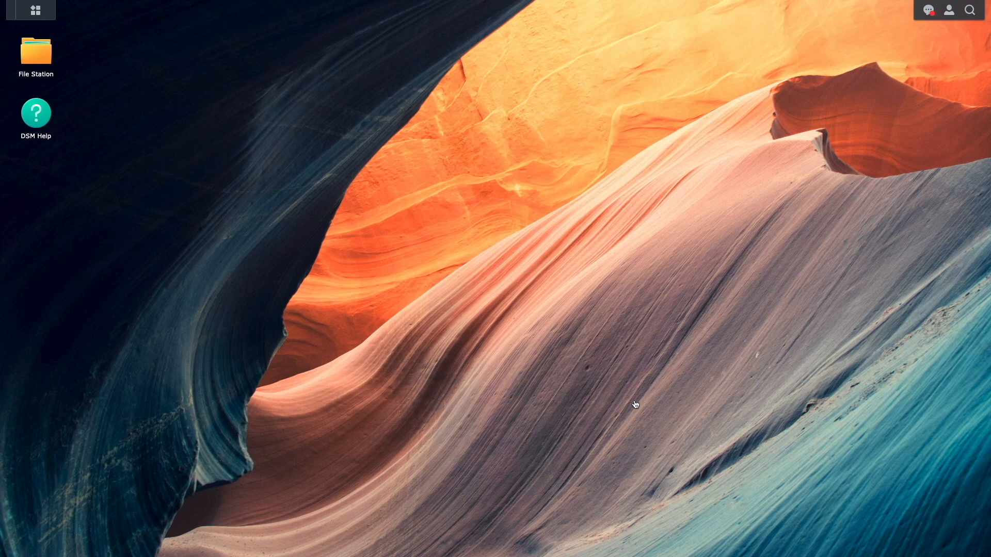
- Send digitalaloha-youtube.png from home with subject 'Testing Custom Email' and body 'hello'
{"action": "double_click", "coordinate": [36, 49]}
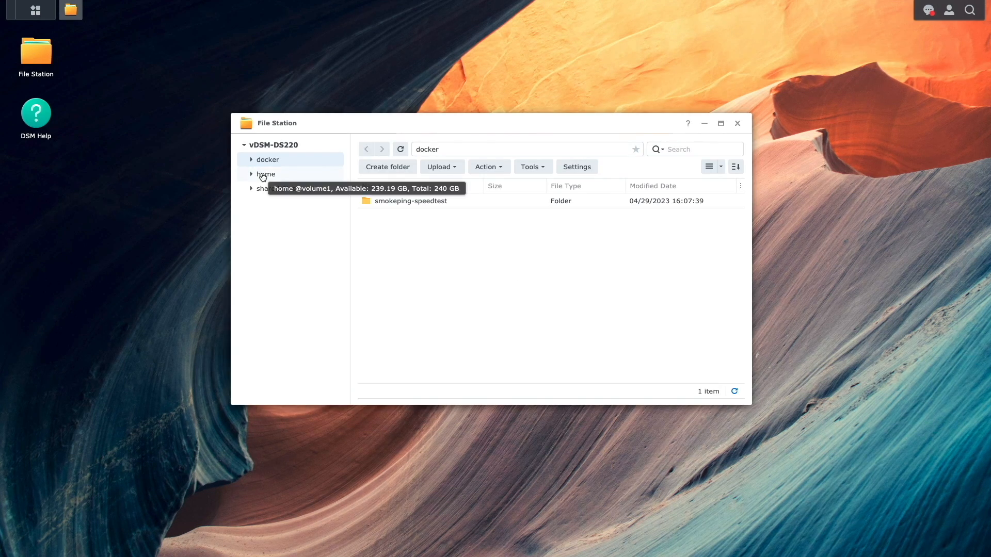
{"action": "left_click", "coordinate": [265, 174]}
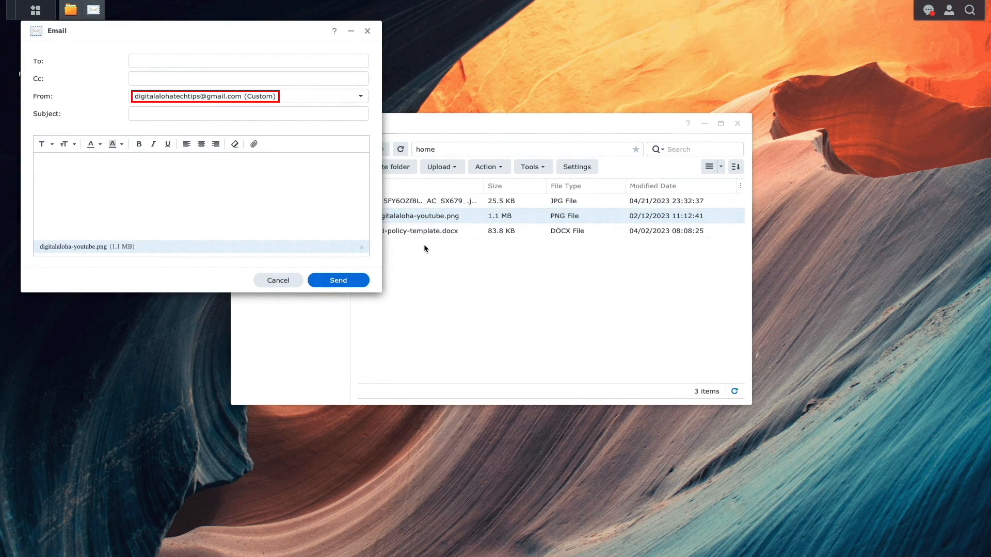
{"action": "type", "text": "hello"}
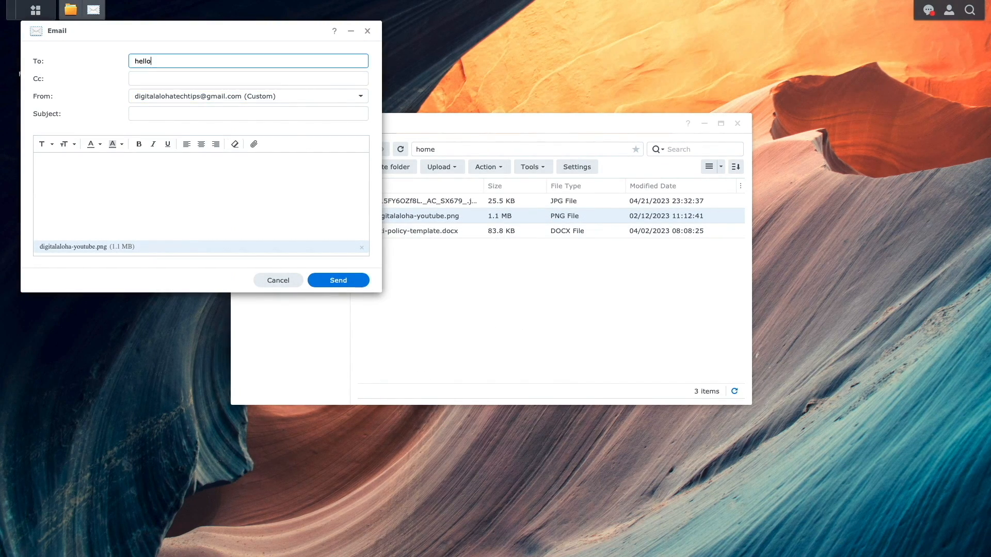
{"action": "type", "text": "Testing Custom Email"}
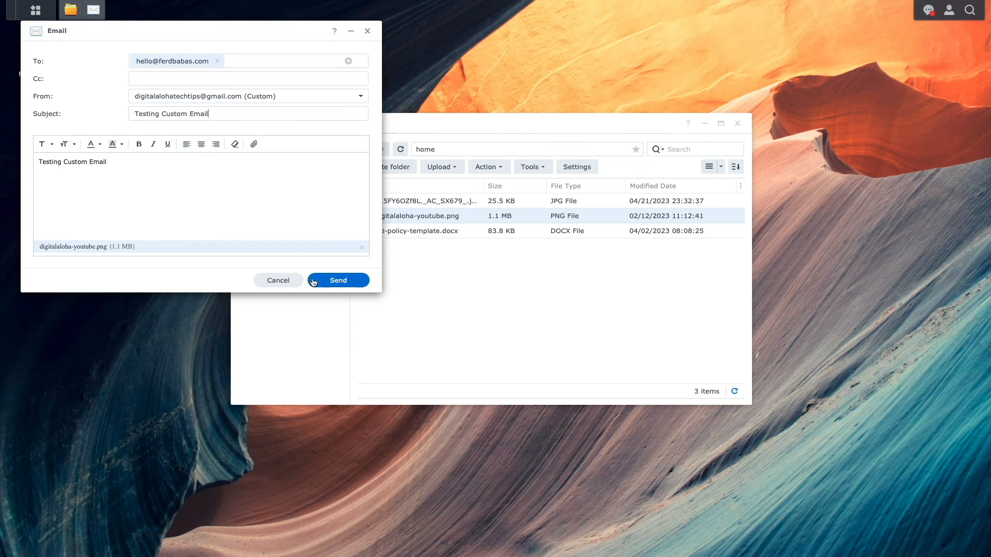
{"action": "left_click", "coordinate": [338, 280]}
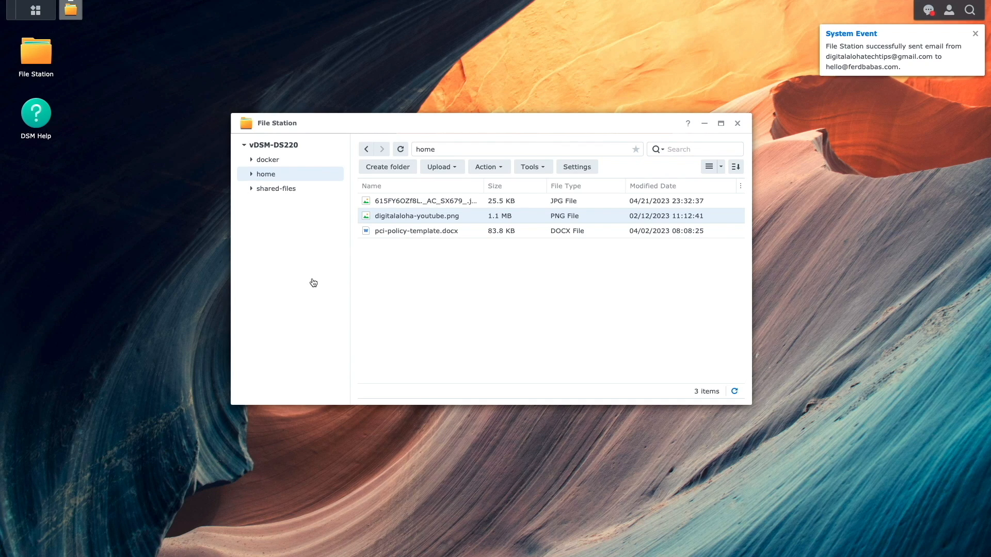